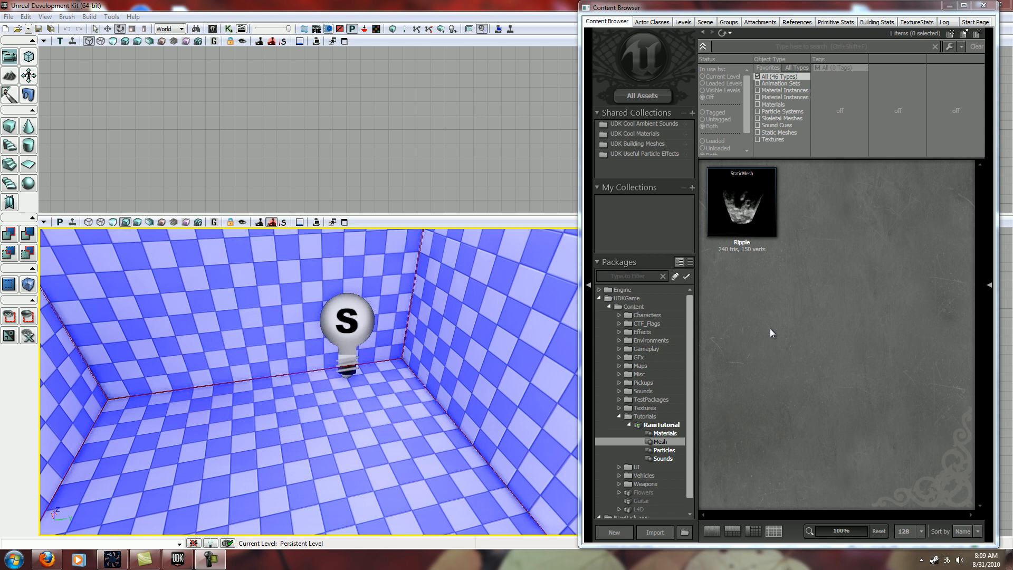
mouse_move(766, 263)
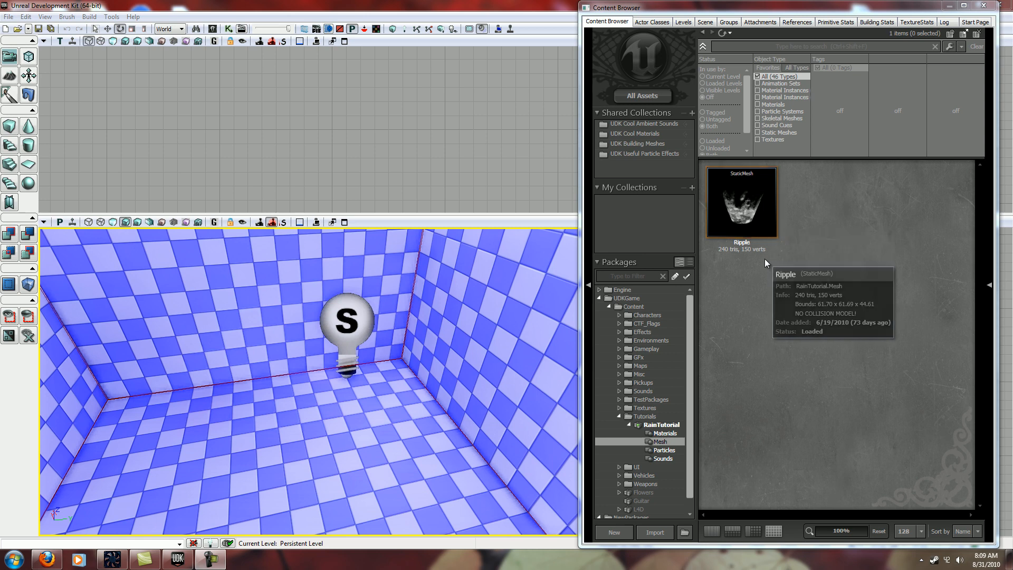
mouse_move(910, 436)
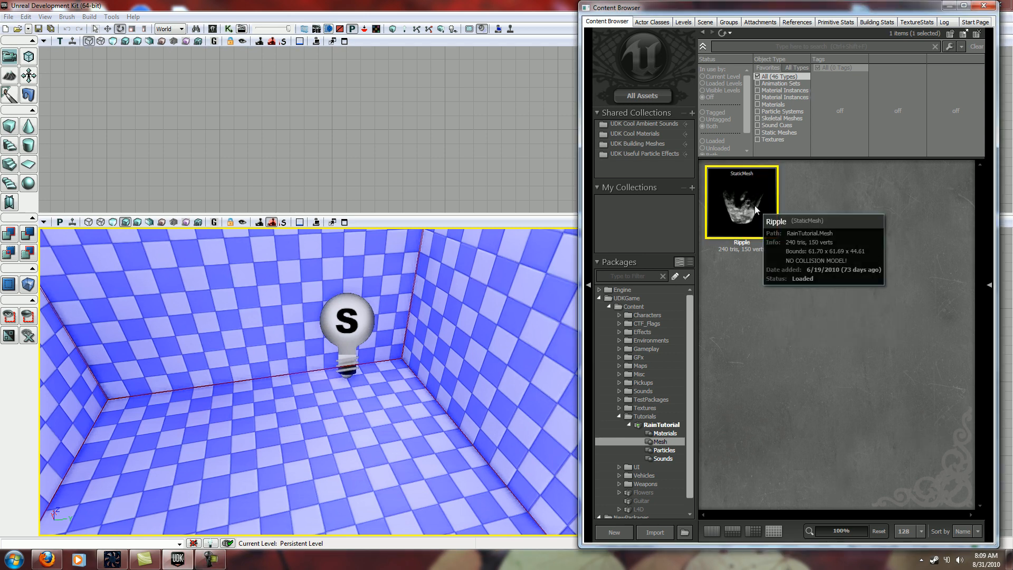
mouse_move(741, 223)
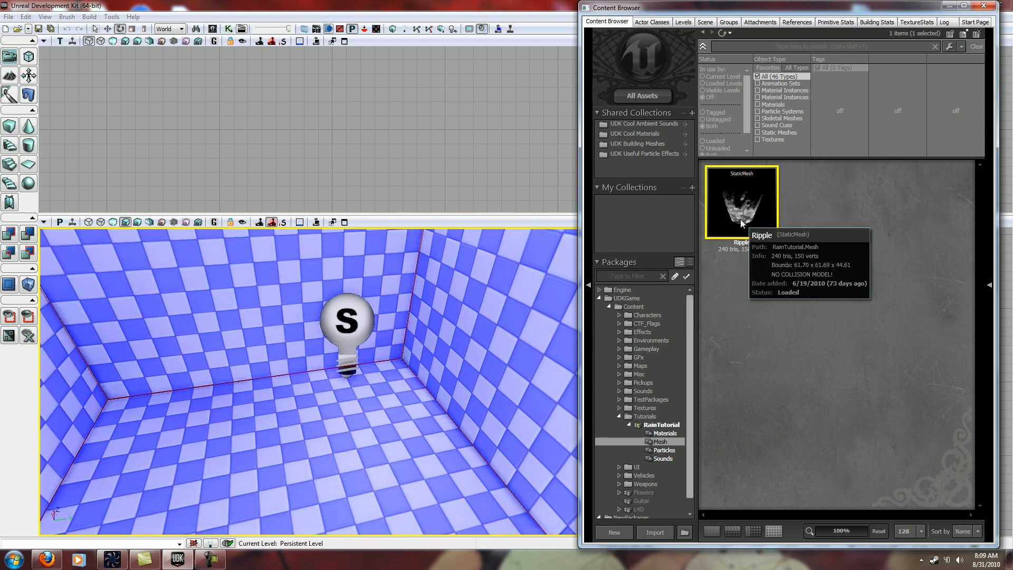
- Open the Ripple mesh in the Static Mesh Editor and toggle its wireframe view on and off
double_click(741, 201)
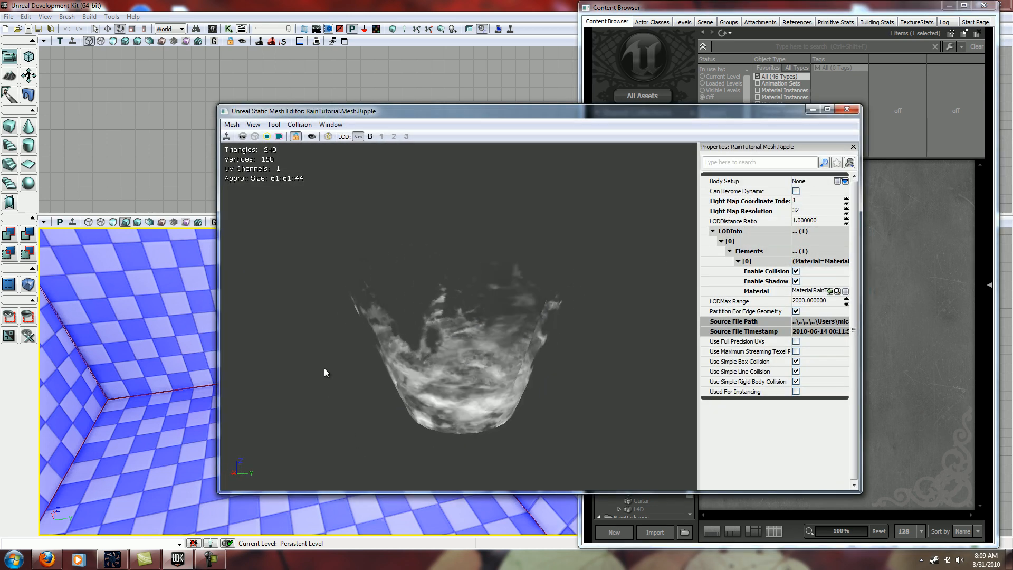
left_click(253, 136)
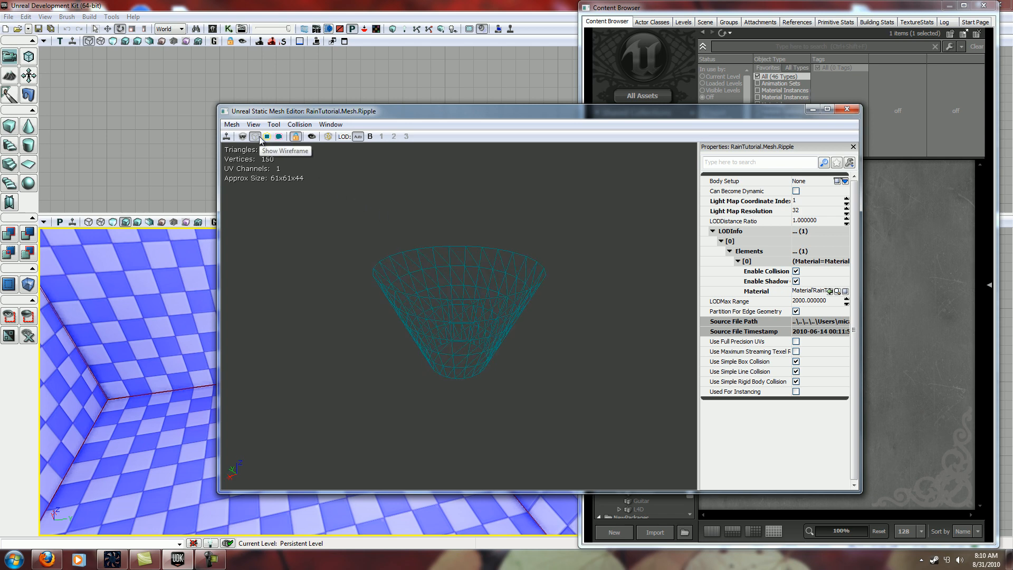
left_click(254, 137)
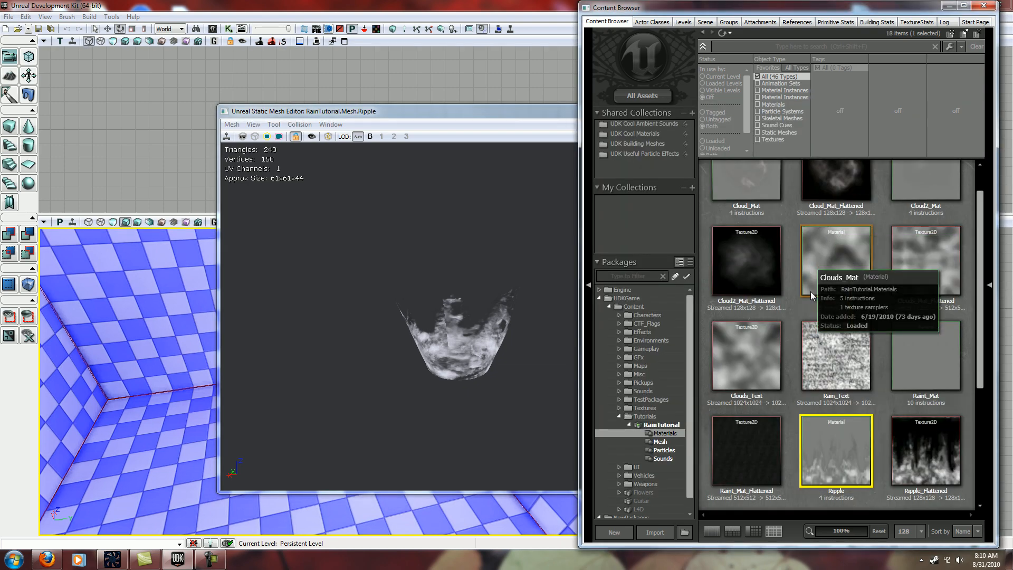
- Open the Ripple material and disconnect its Texture Sample from emissive and opacity
double_click(835, 450)
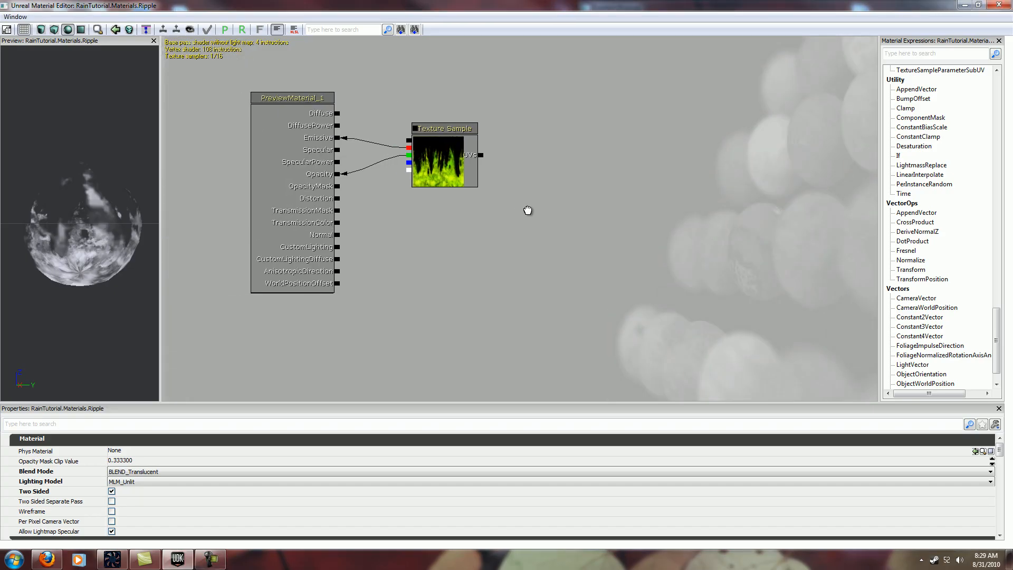
left_click(444, 162)
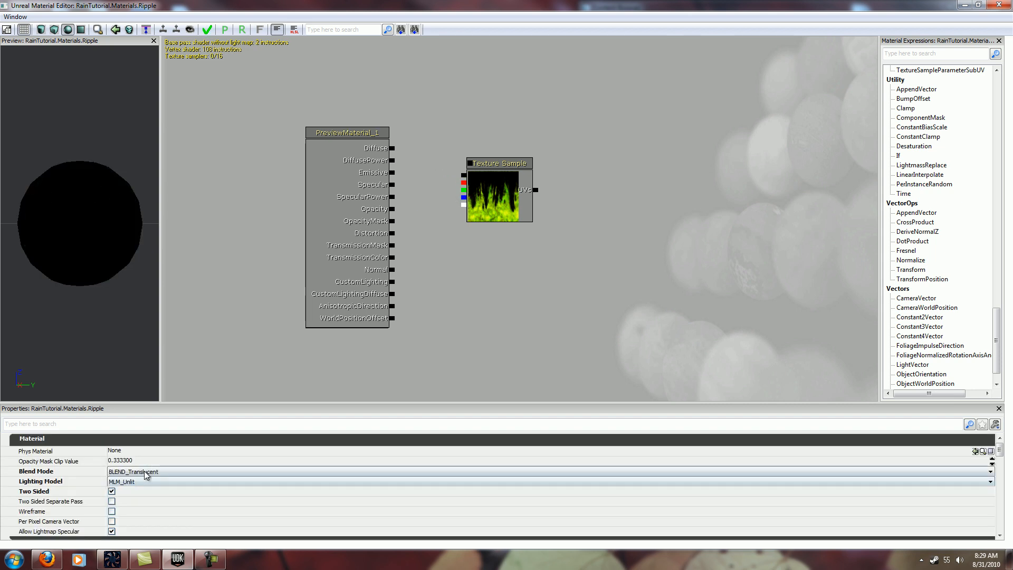
mouse_move(112, 491)
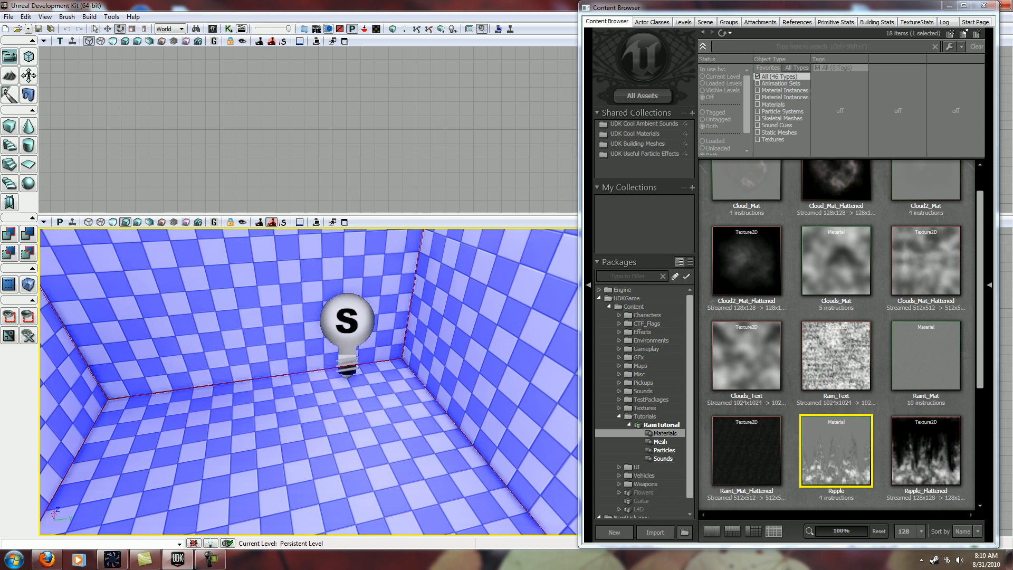
- Create a new ParticleSystem named Ripples2 in the RainTutorial Particles group
left_click(663, 450)
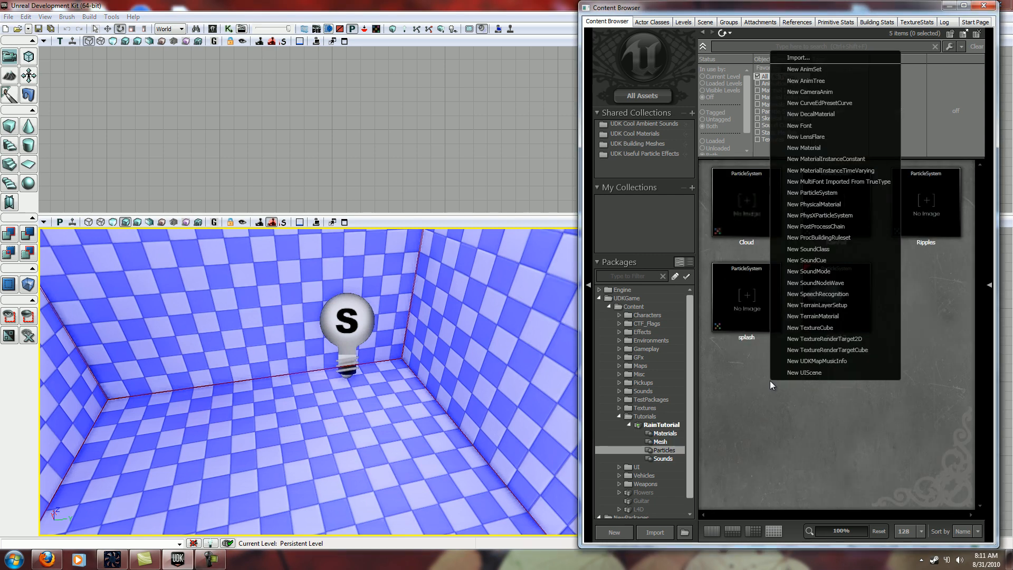
mouse_move(812, 193)
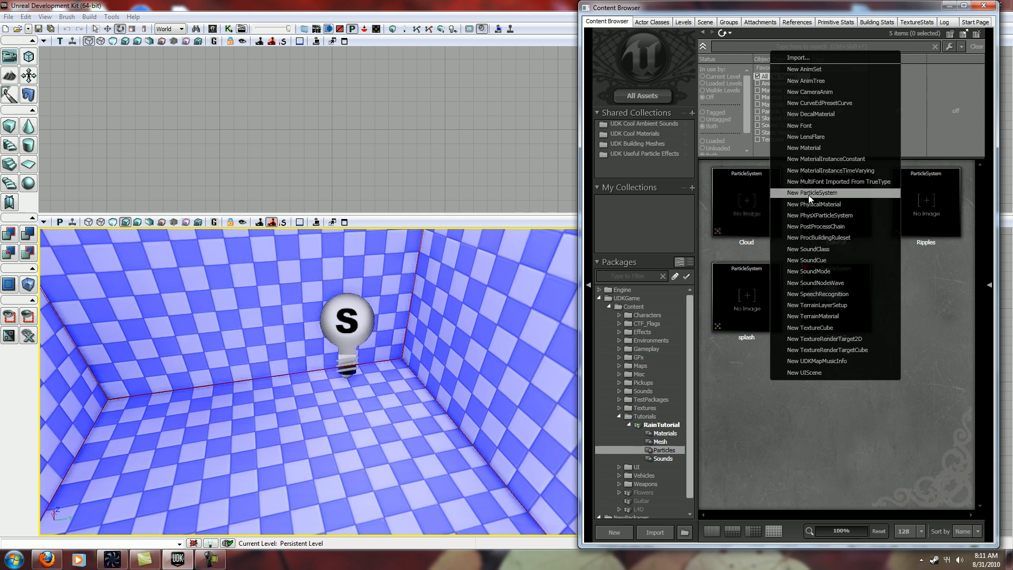
left_click(812, 193)
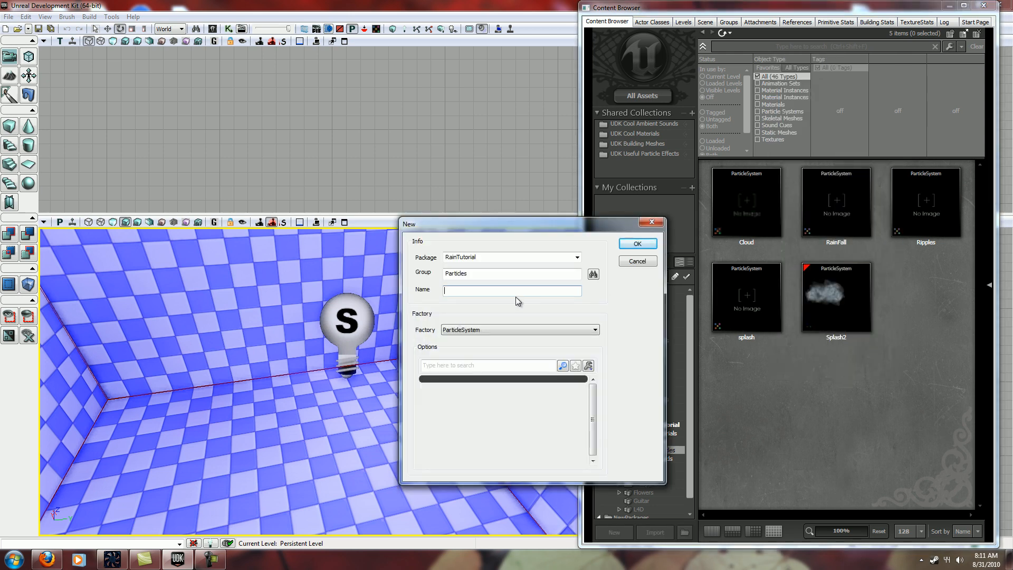
type("P")
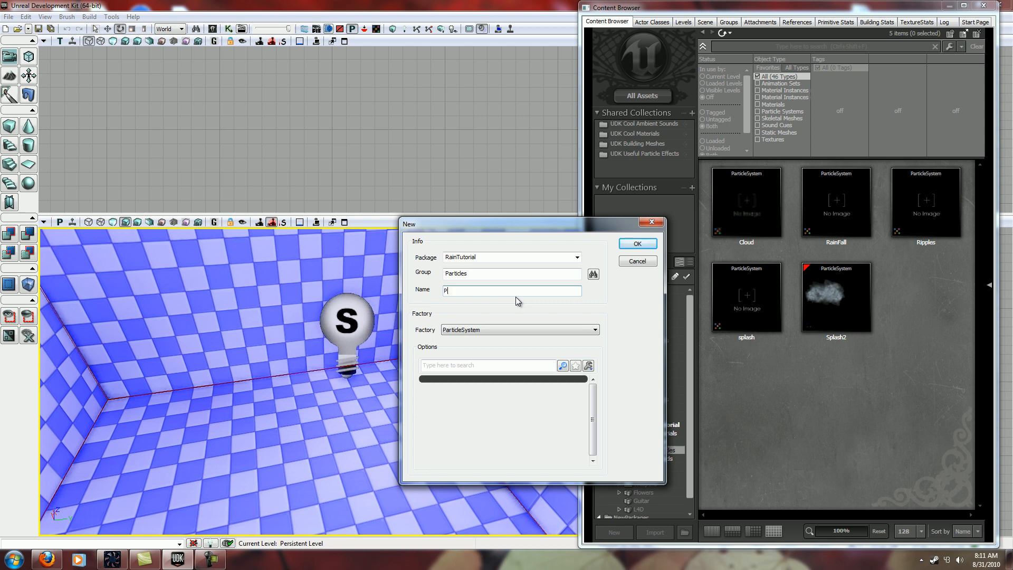
type("ipples2")
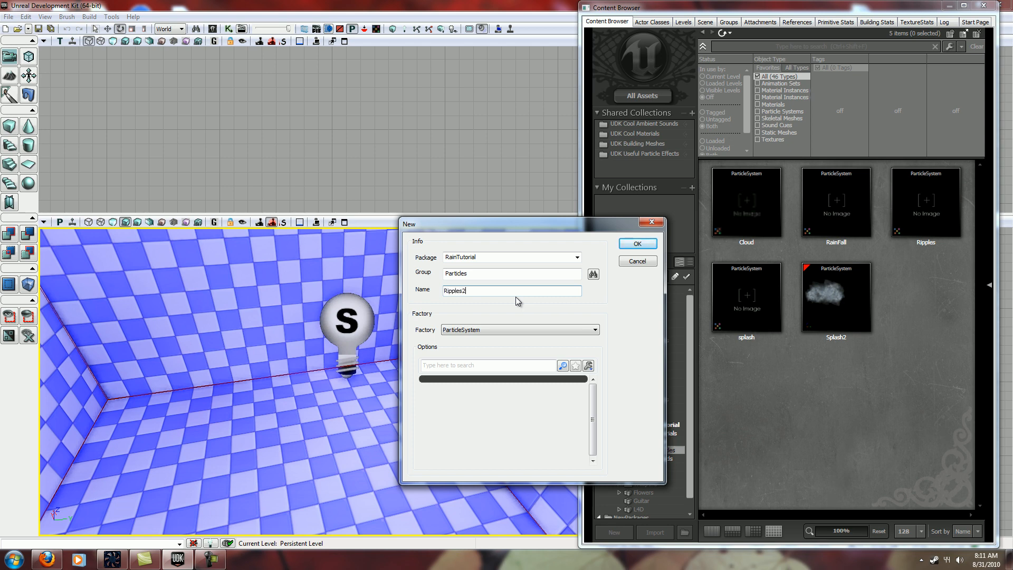
left_click(636, 243)
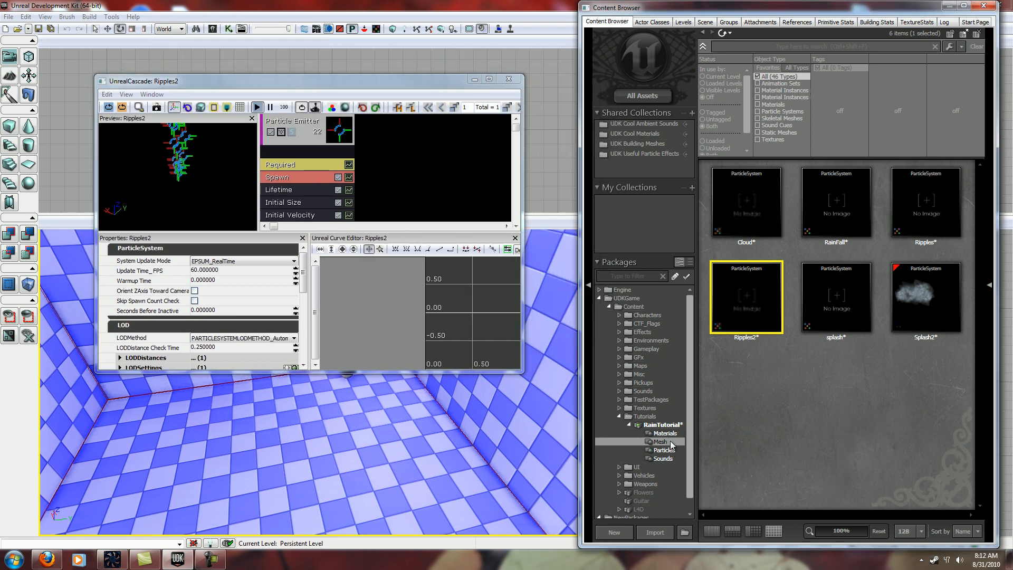
- Maximize Cascade, switch the emitter to Mesh Data, and delete the Color Over Life module
left_click(660, 441)
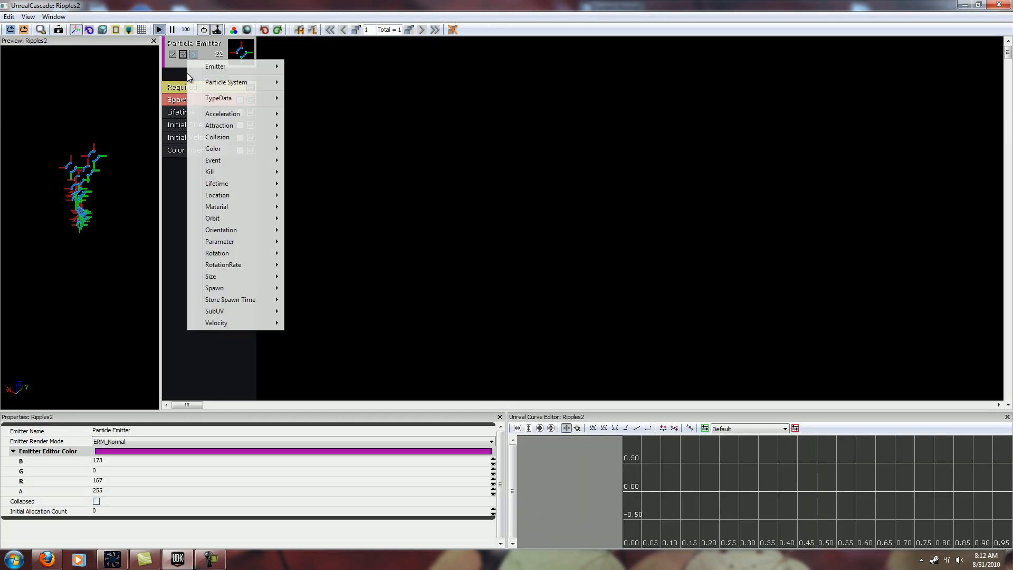
mouse_move(218, 98)
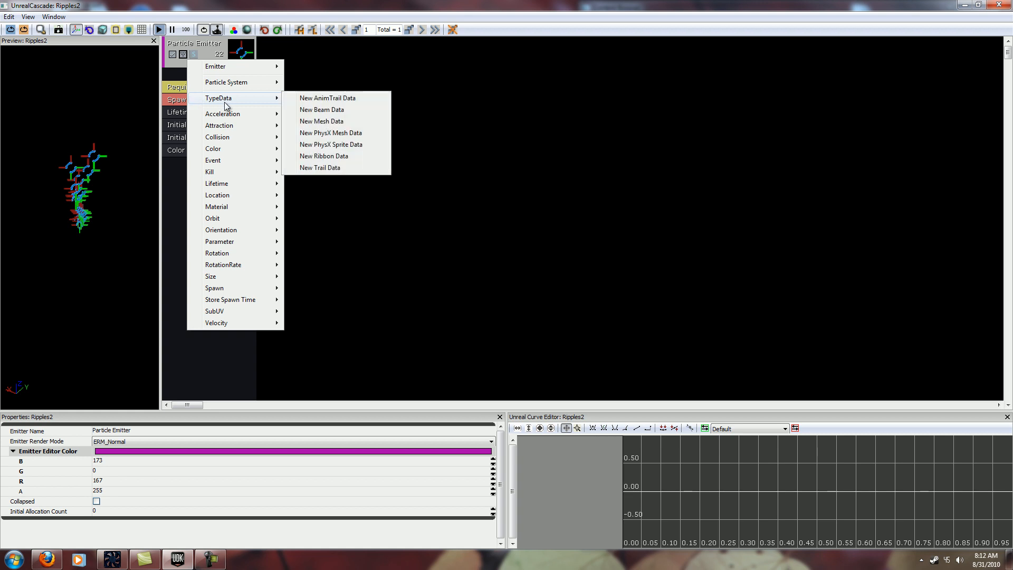
left_click(322, 121)
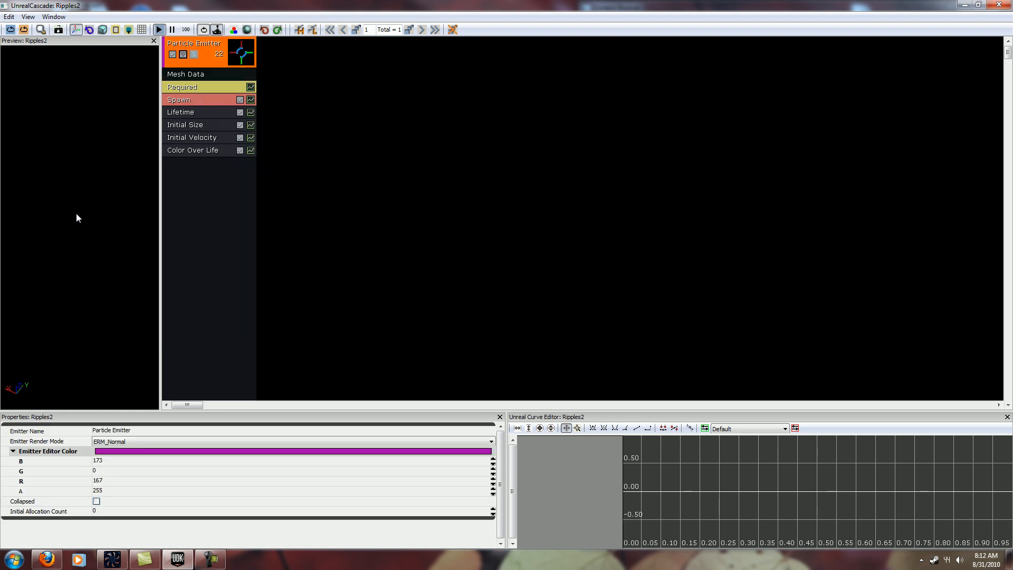
mouse_move(89, 203)
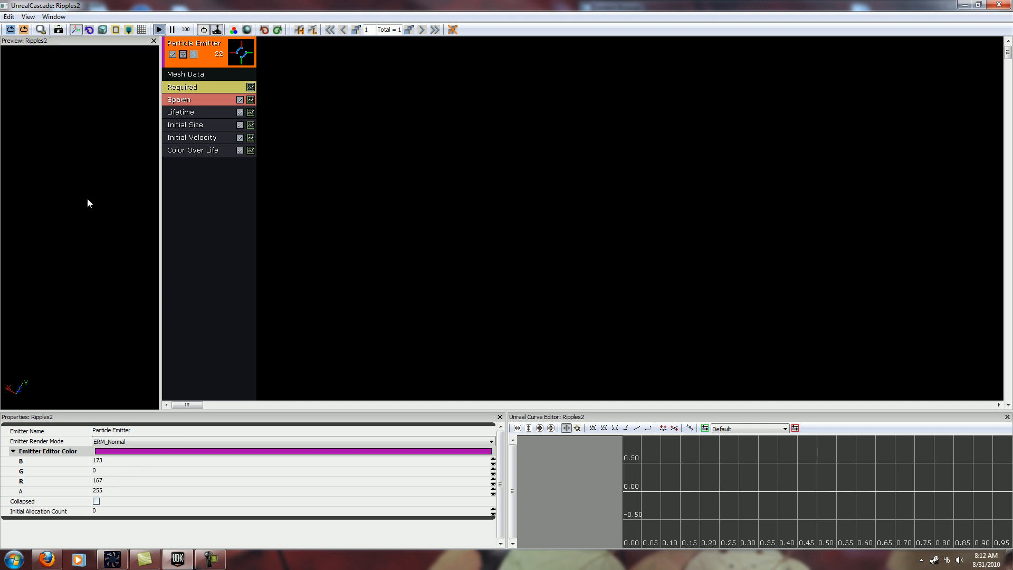
left_click(192, 150)
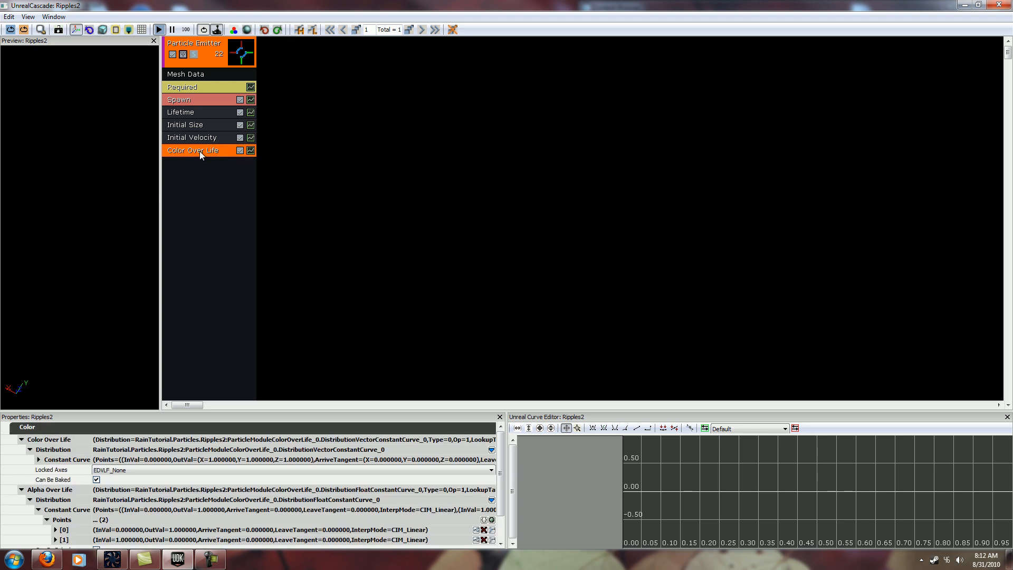
right_click(191, 150)
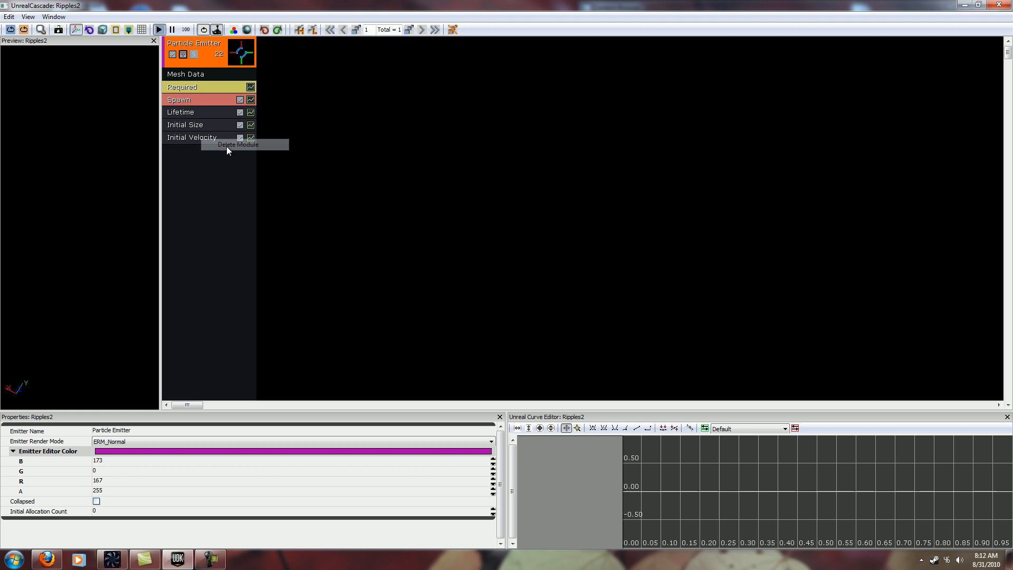
left_click(237, 144)
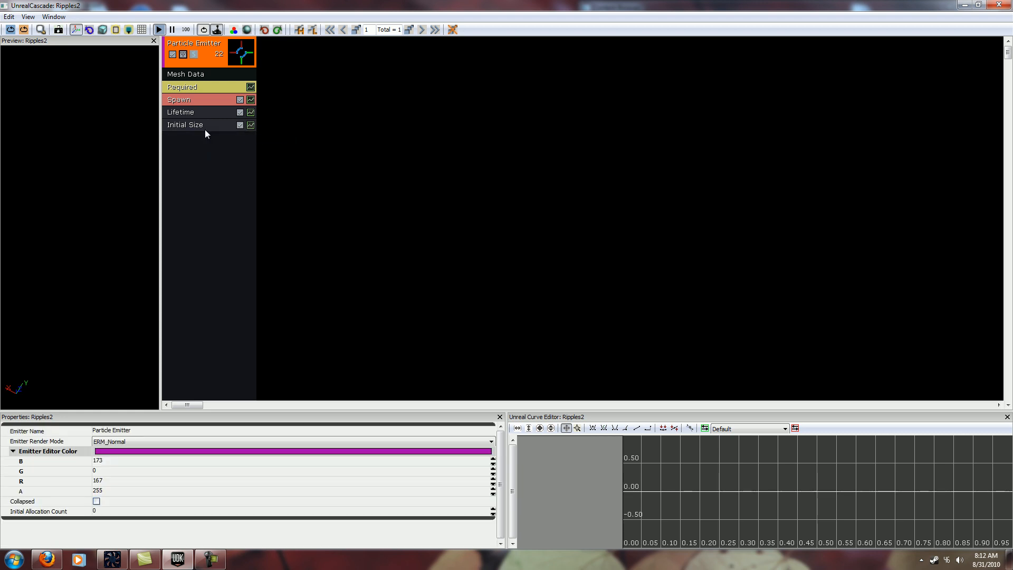
left_click(186, 125)
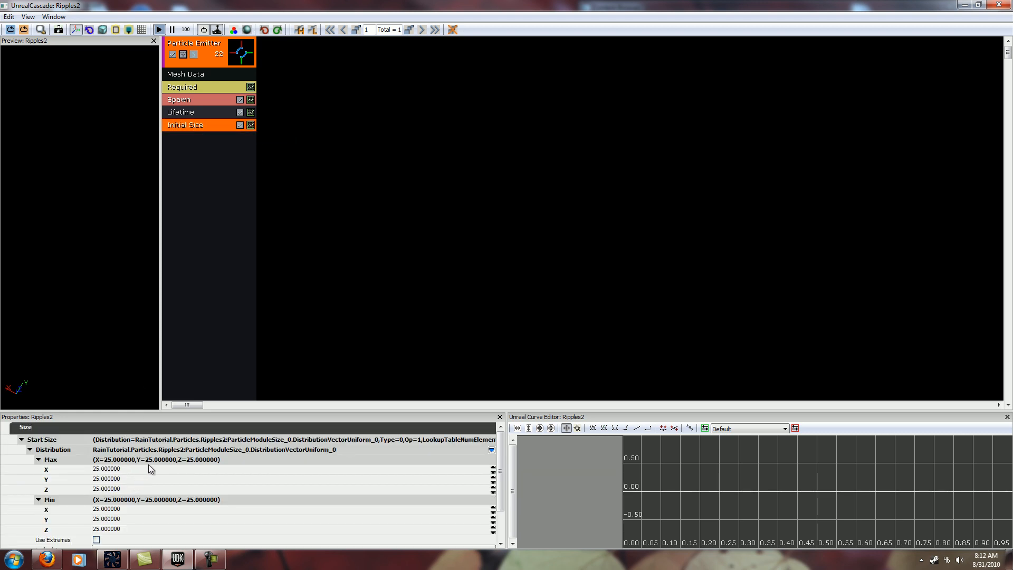
- Assign the Ripple mesh in Mesh Data and add an Initial Color module
left_click(186, 74)
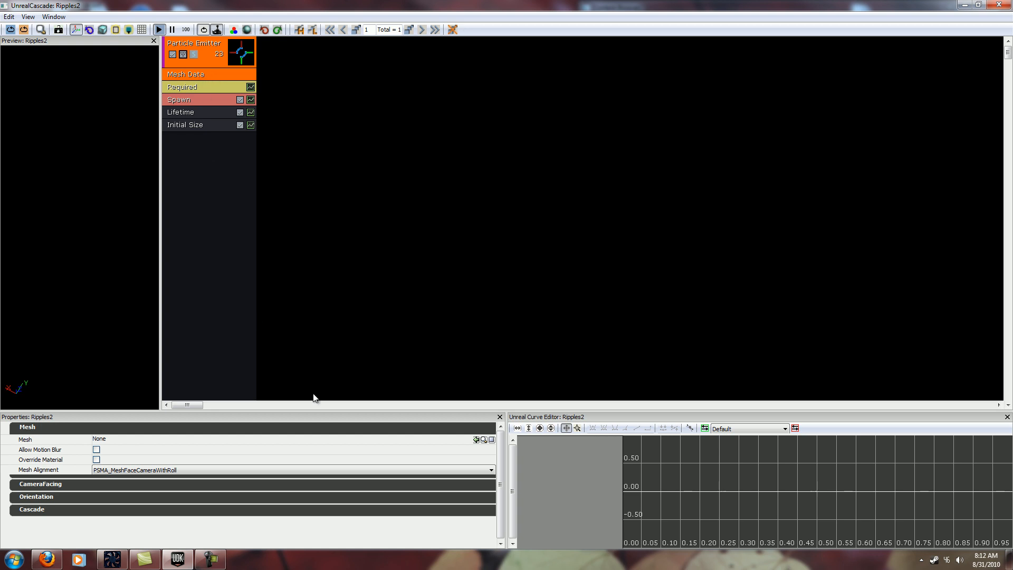
mouse_move(476, 440)
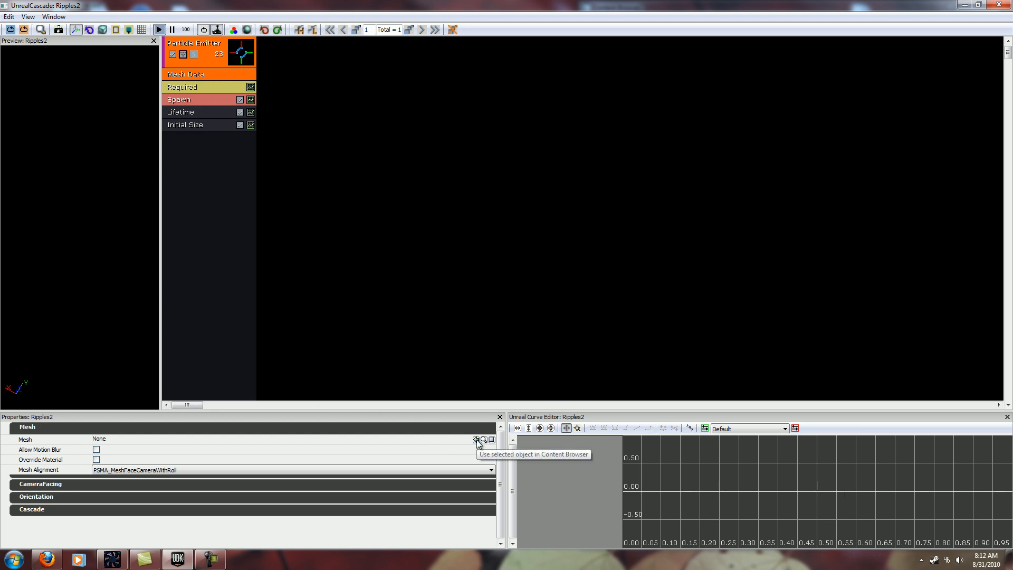
mouse_move(475, 441)
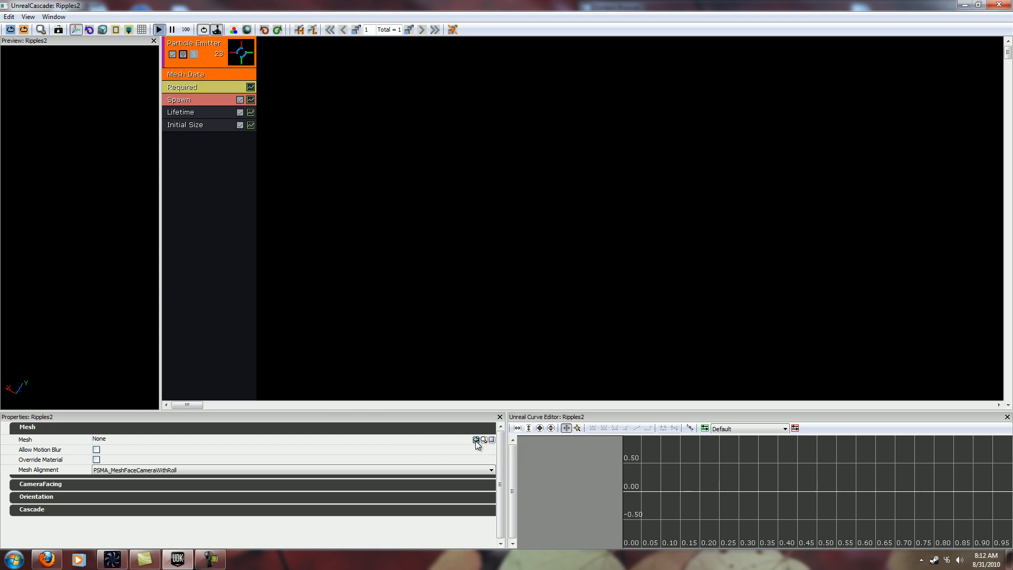
left_click(475, 439)
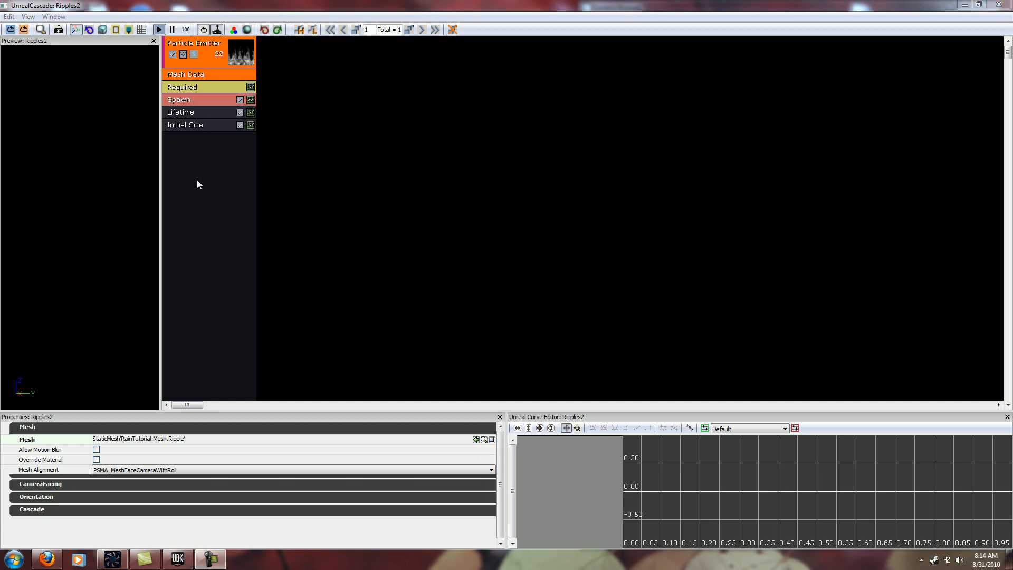
mouse_move(197, 163)
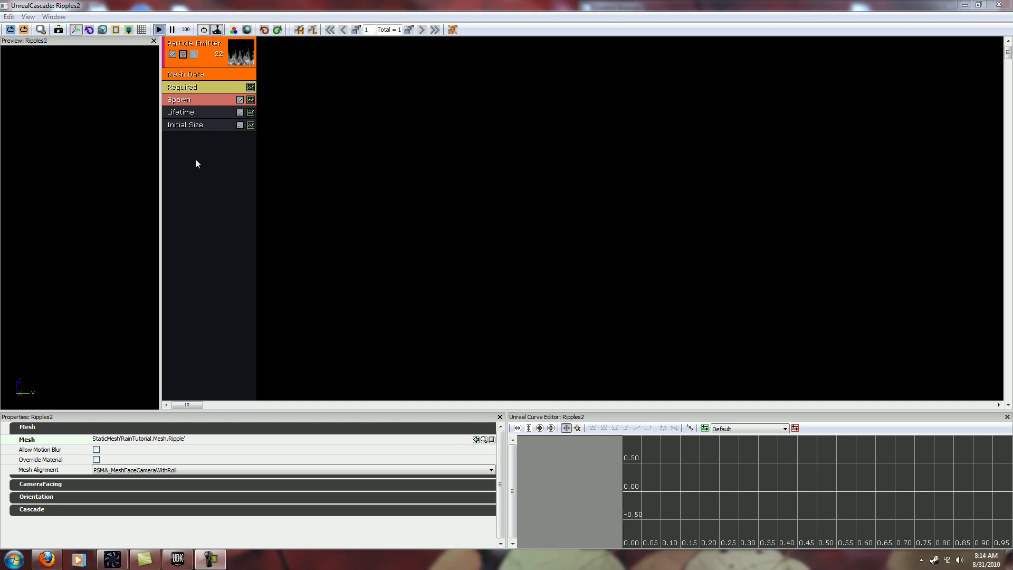
right_click(206, 149)
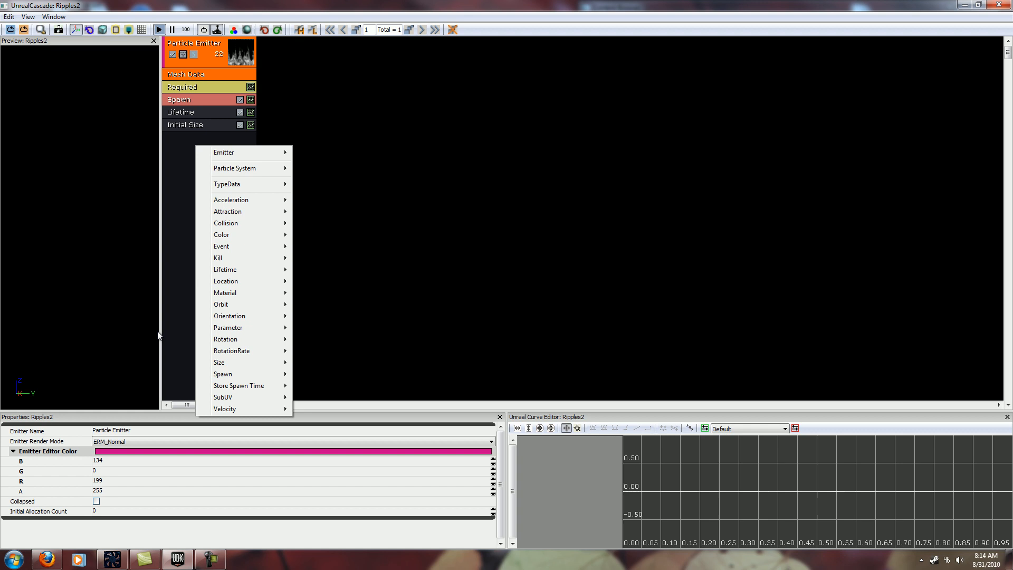
mouse_move(221, 234)
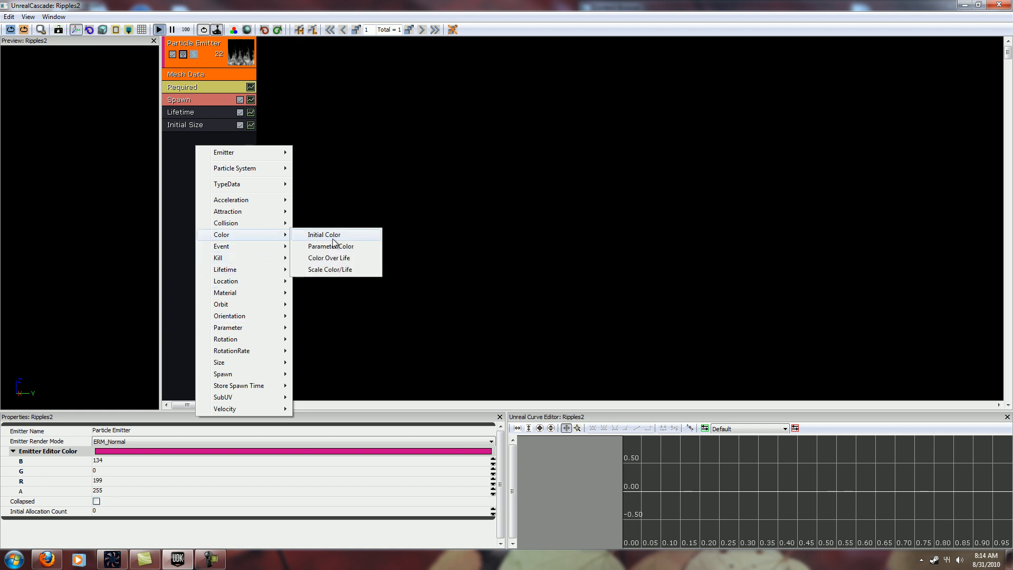
left_click(325, 235)
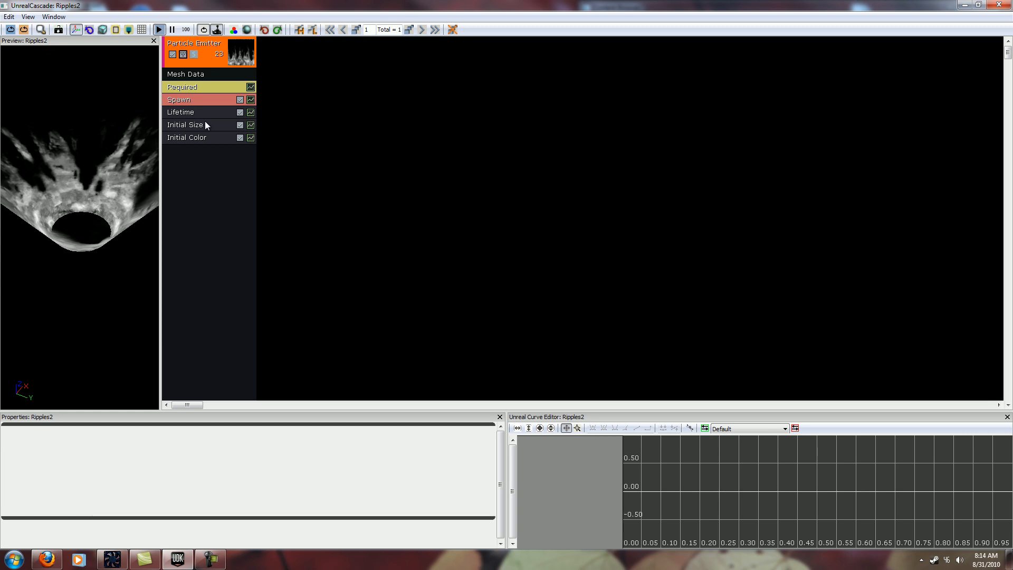
- Add a Size By Life module to the Ripples2 emitter via Size > Size By Life
left_click(185, 124)
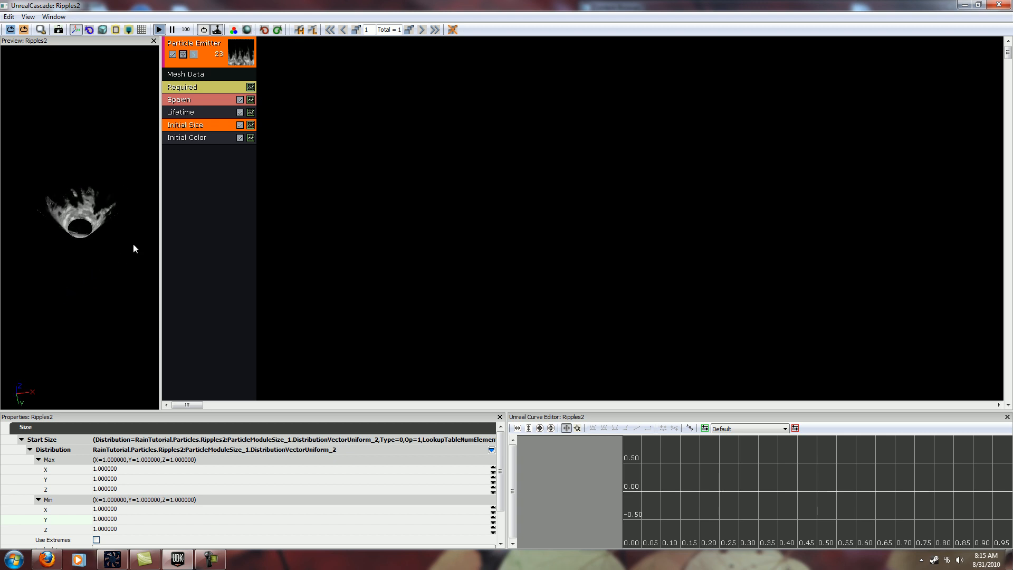
mouse_move(232, 236)
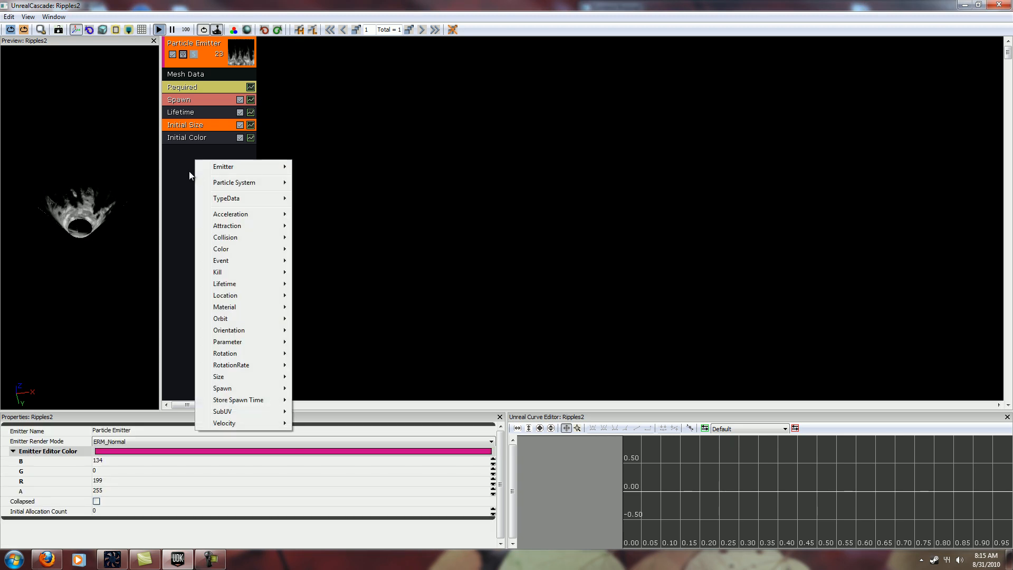
mouse_move(149, 276)
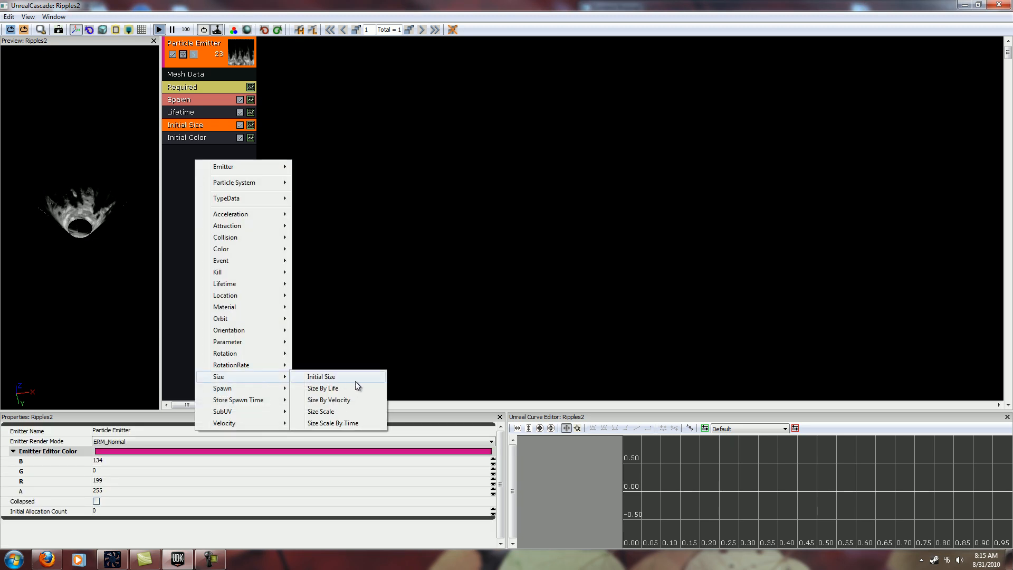
left_click(323, 388)
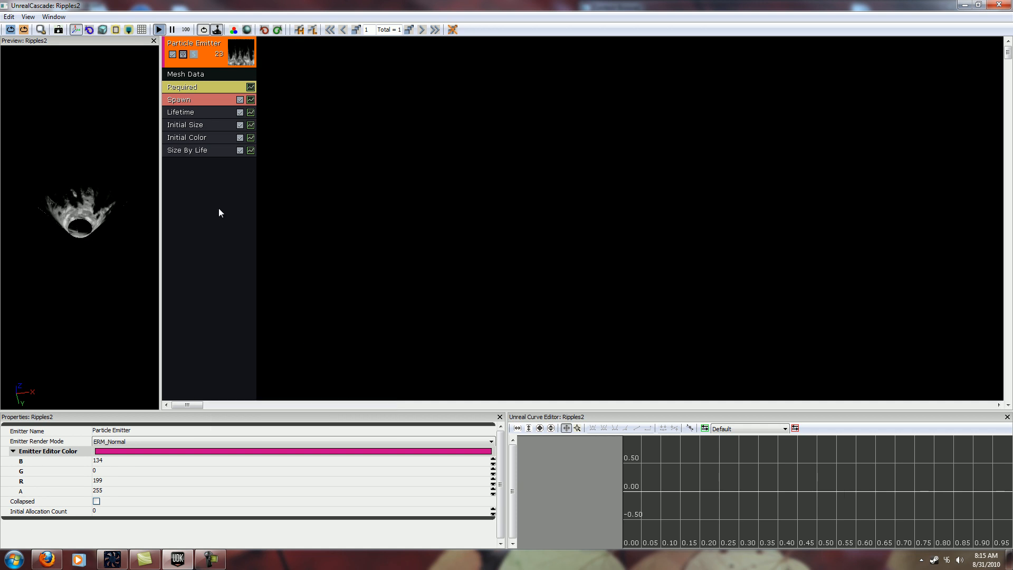
- Set Size By Life curve point [0] Out Val to 0, 0, 0
left_click(181, 112)
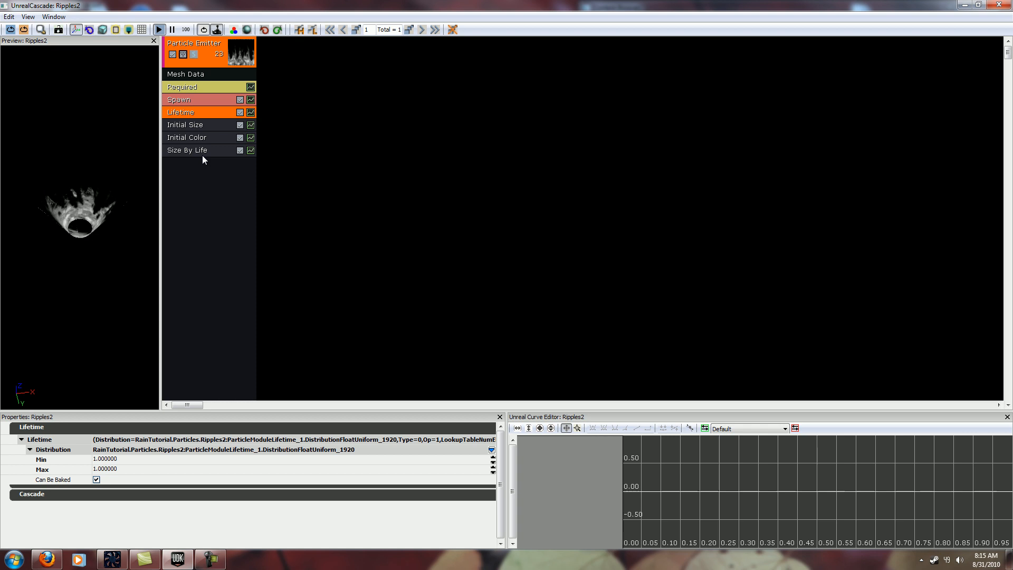
left_click(187, 150)
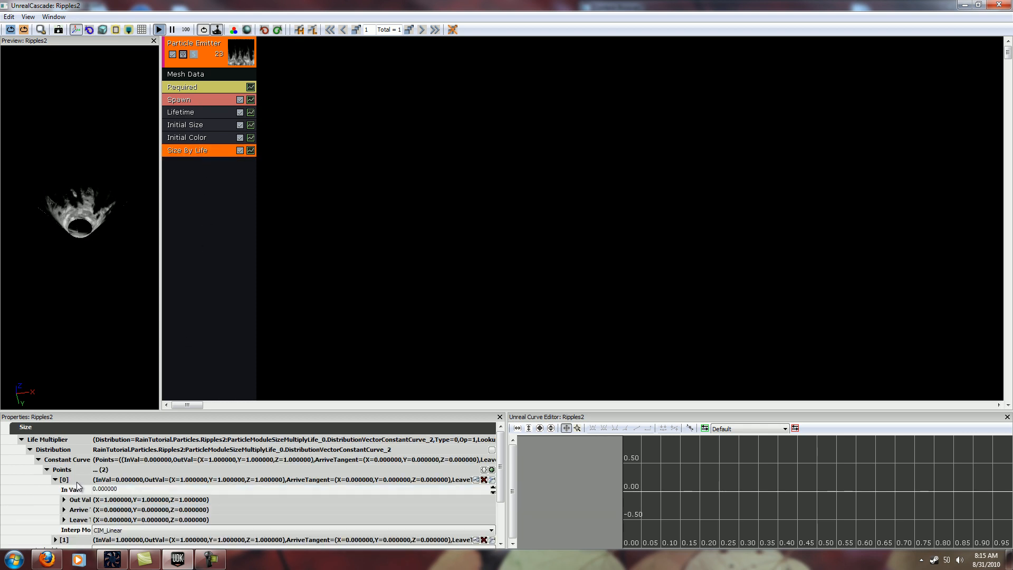
left_click(55, 478)
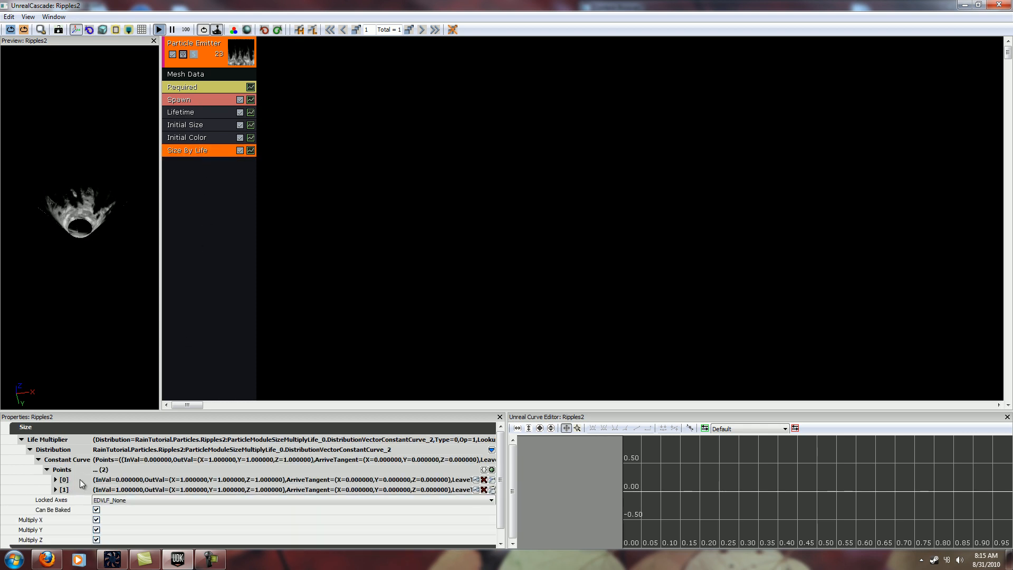
left_click(54, 479)
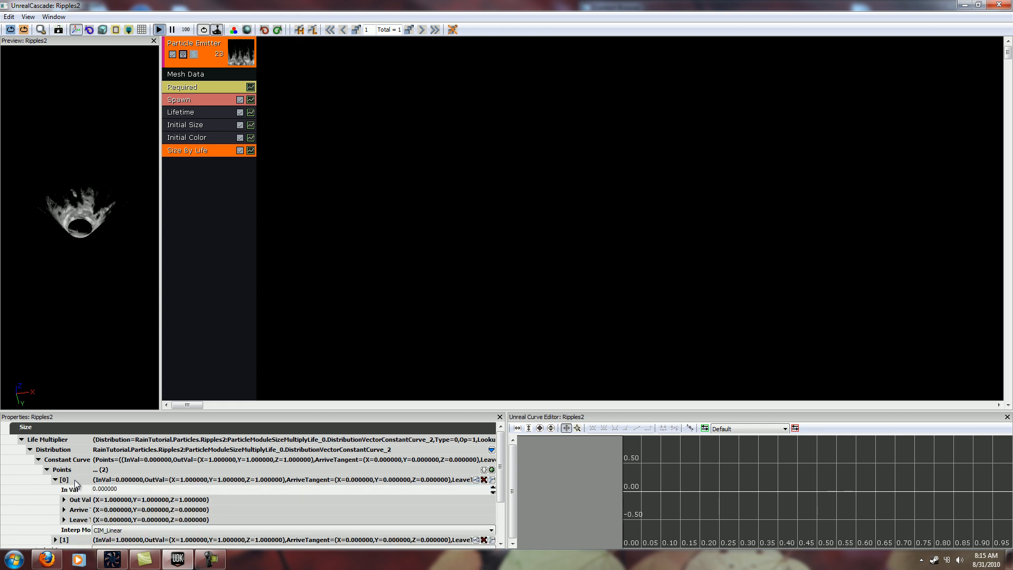
left_click(55, 480)
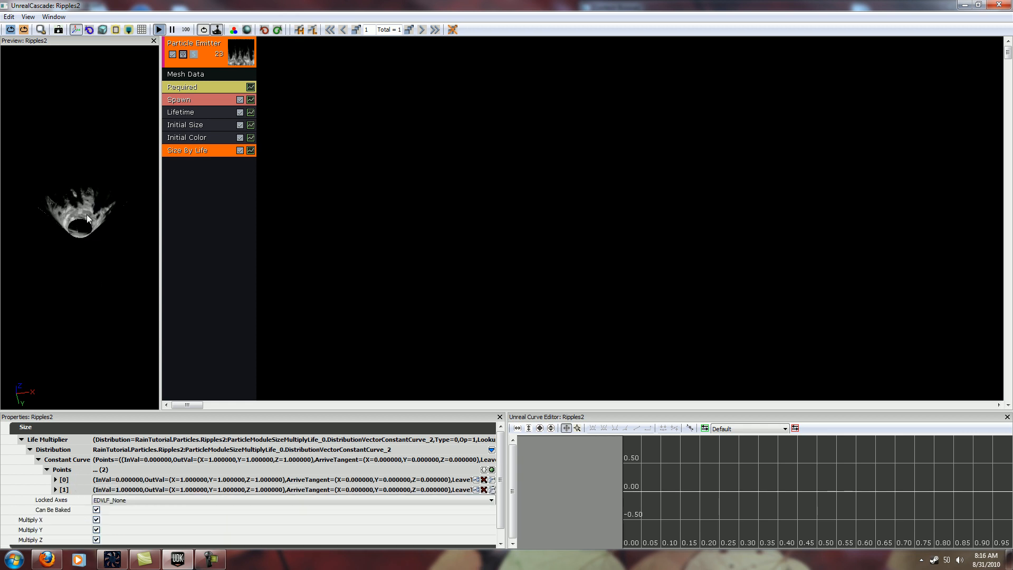
left_click(55, 480)
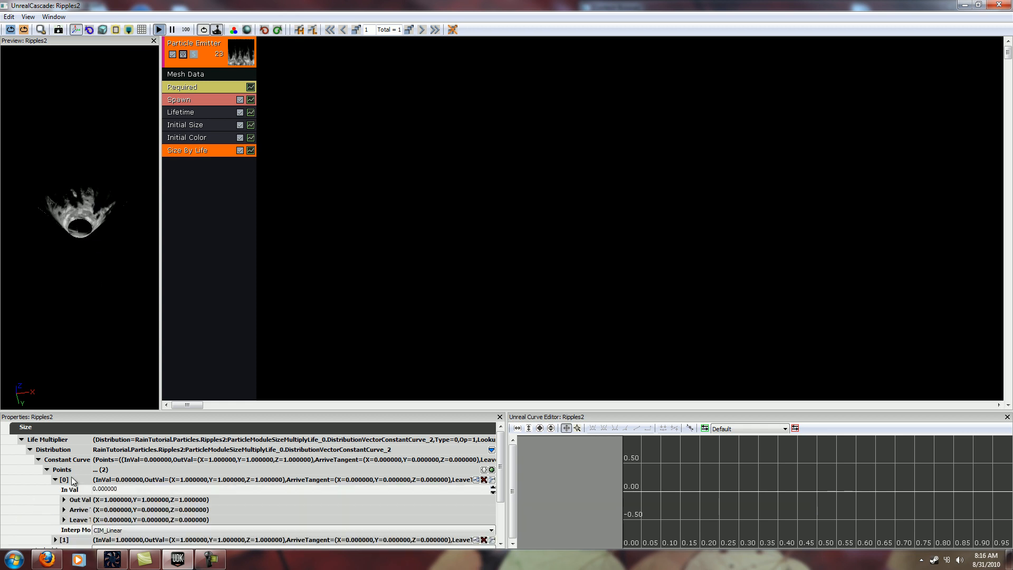
left_click(63, 500)
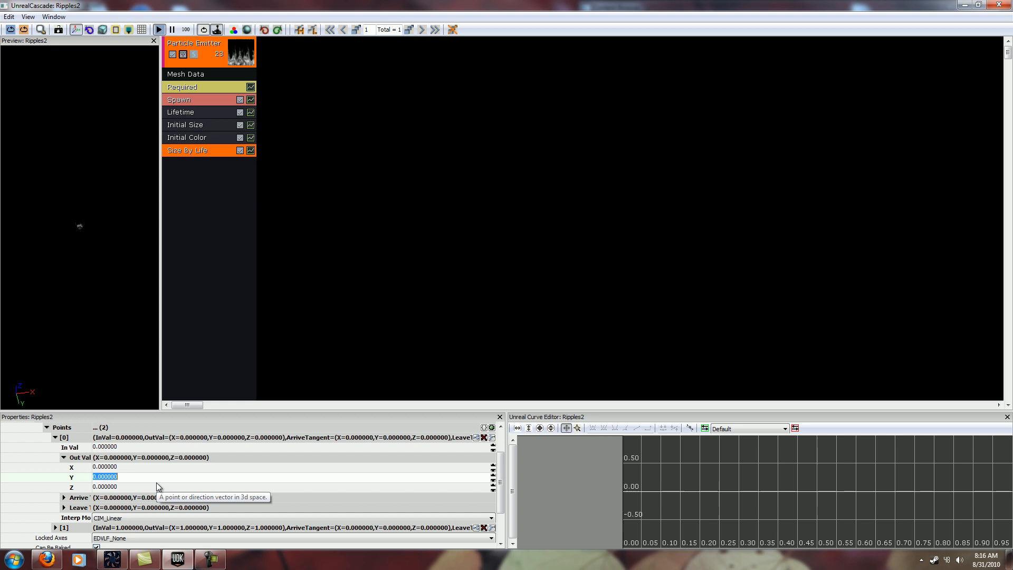
left_click(64, 457)
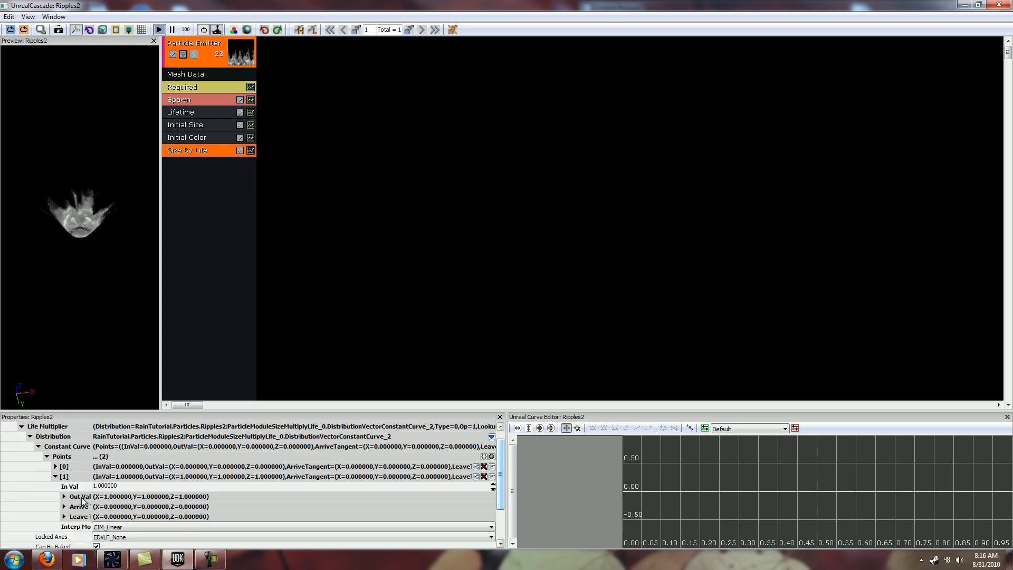
- Set Size By Life curve point [1] Out Val to 1, 1, 0.1
left_click(63, 496)
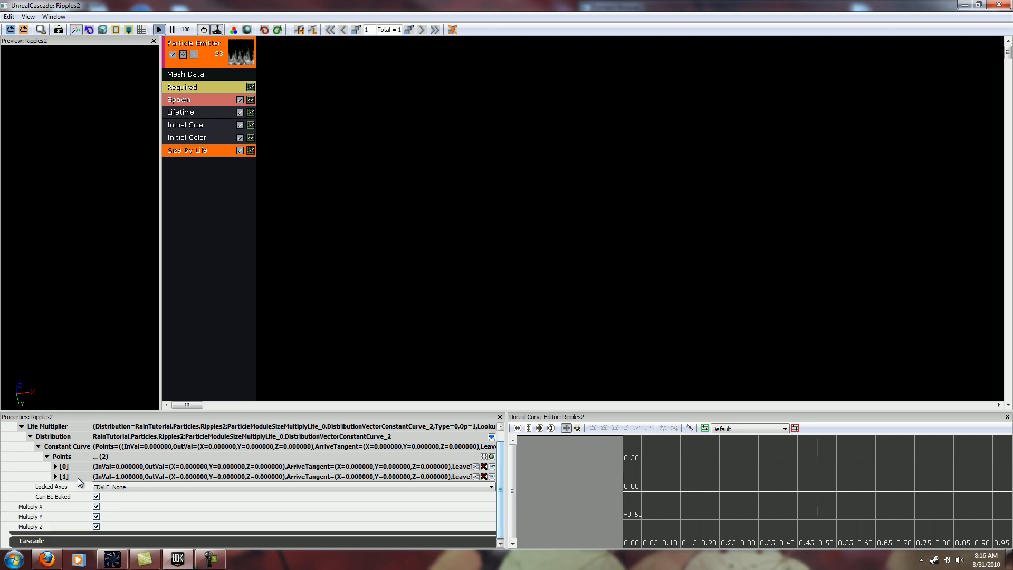
mouse_move(492, 477)
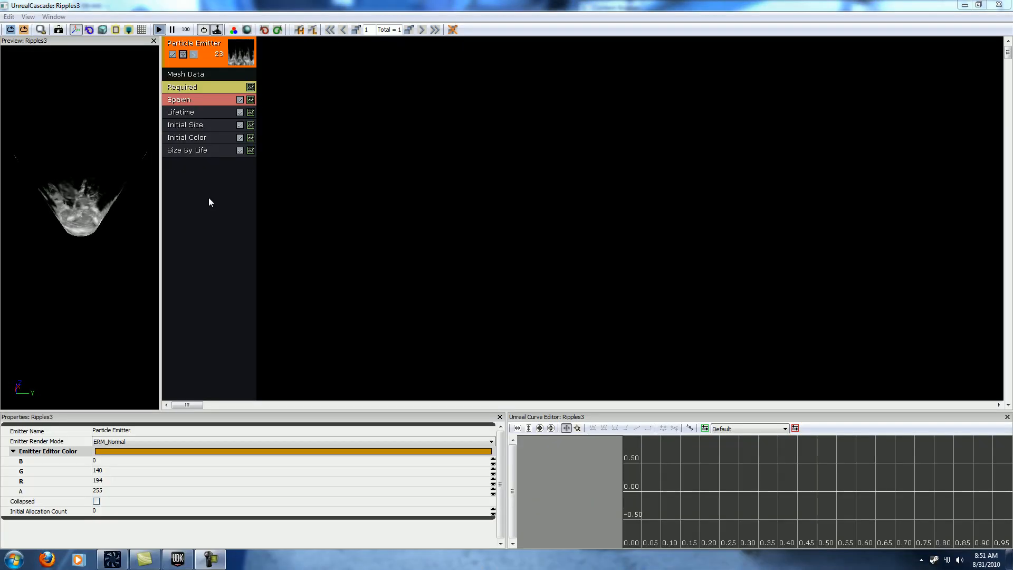
left_click(186, 99)
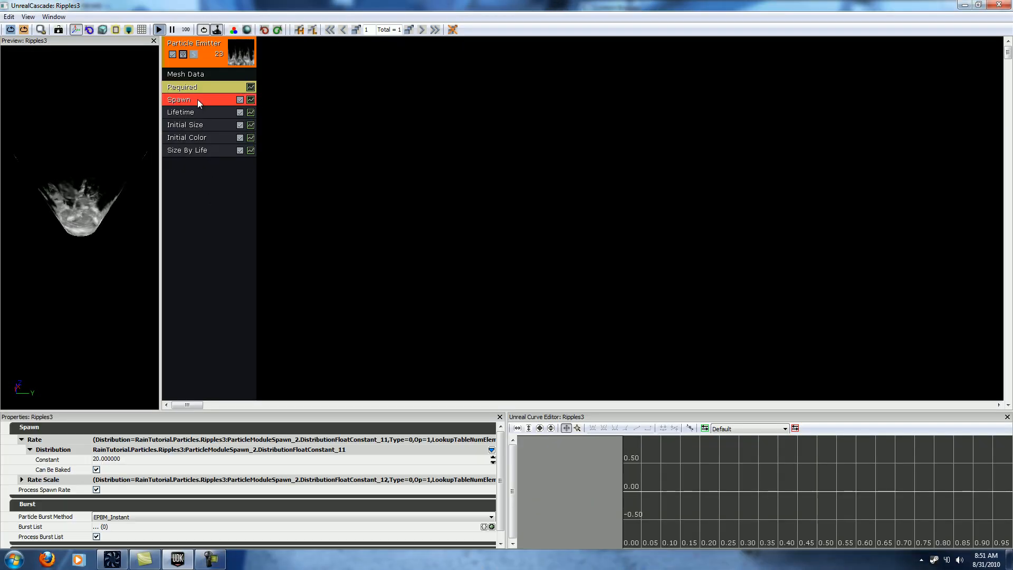
triple_click(106, 459)
type("1.000000")
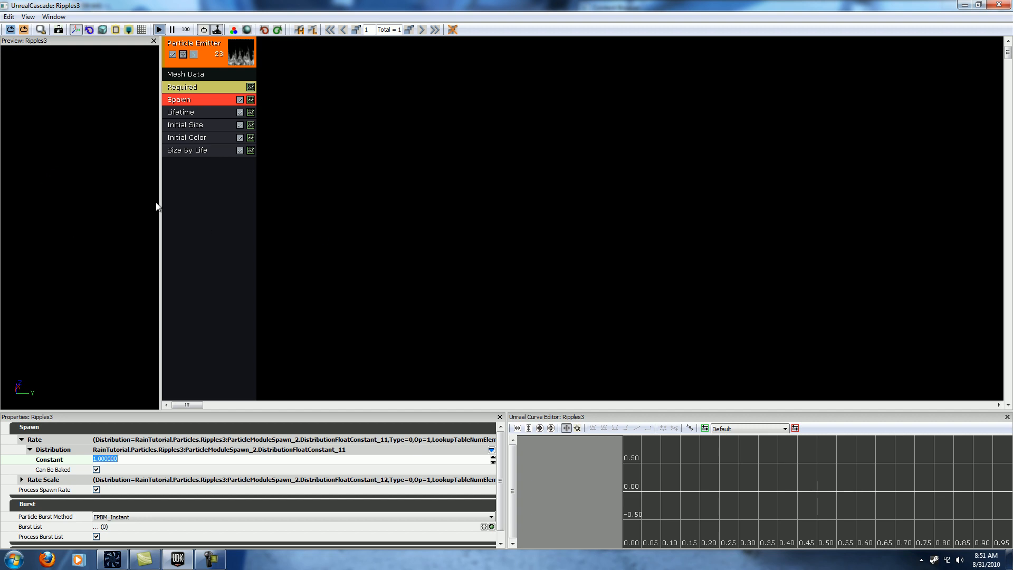
left_click(187, 150)
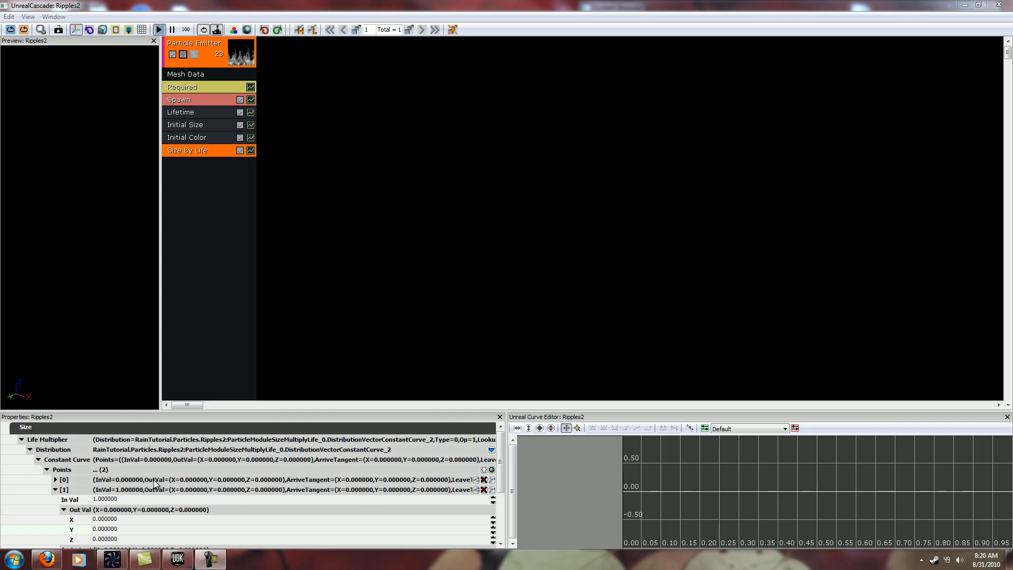
mouse_move(126, 522)
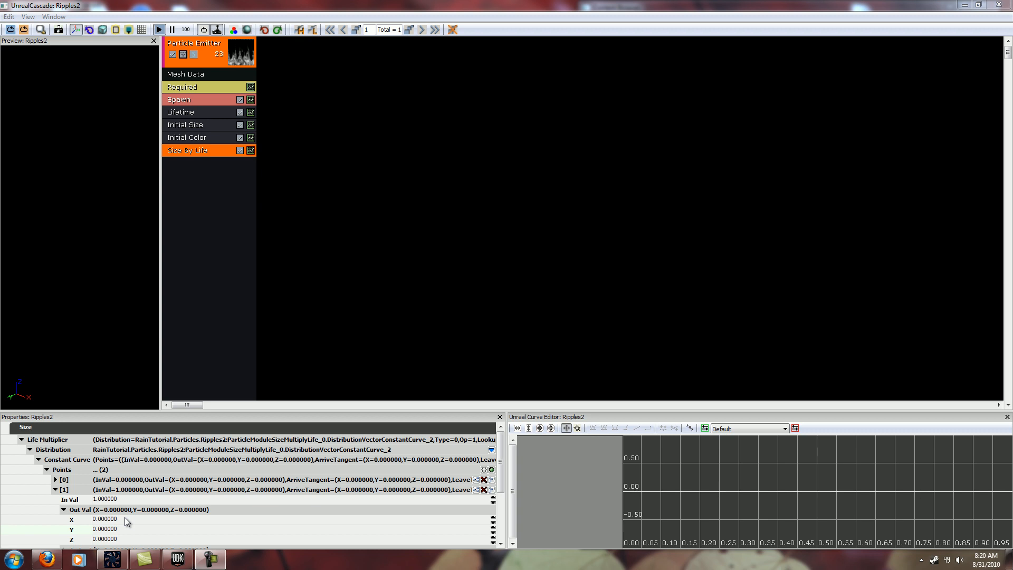
left_click(63, 509)
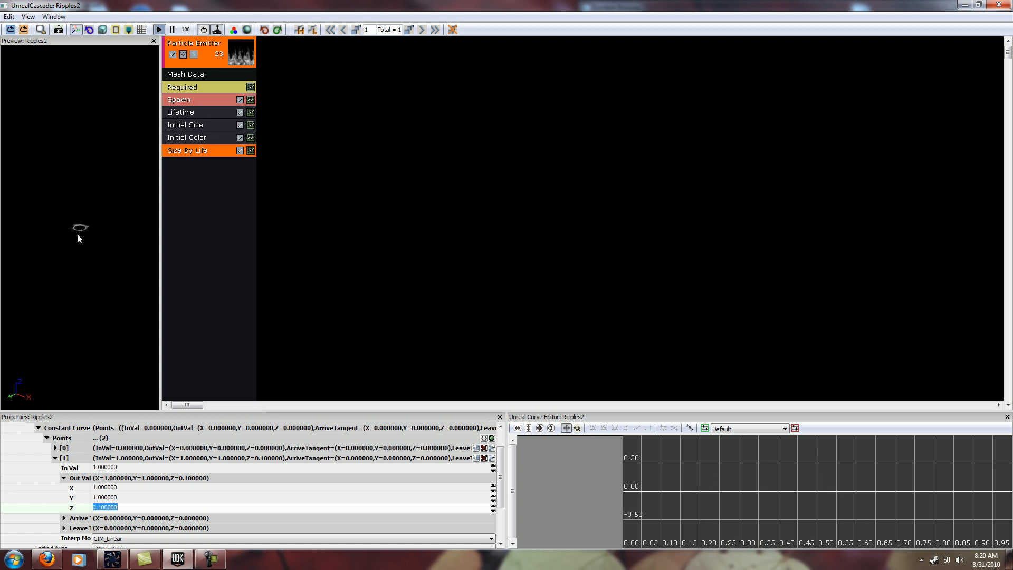
left_click(64, 478)
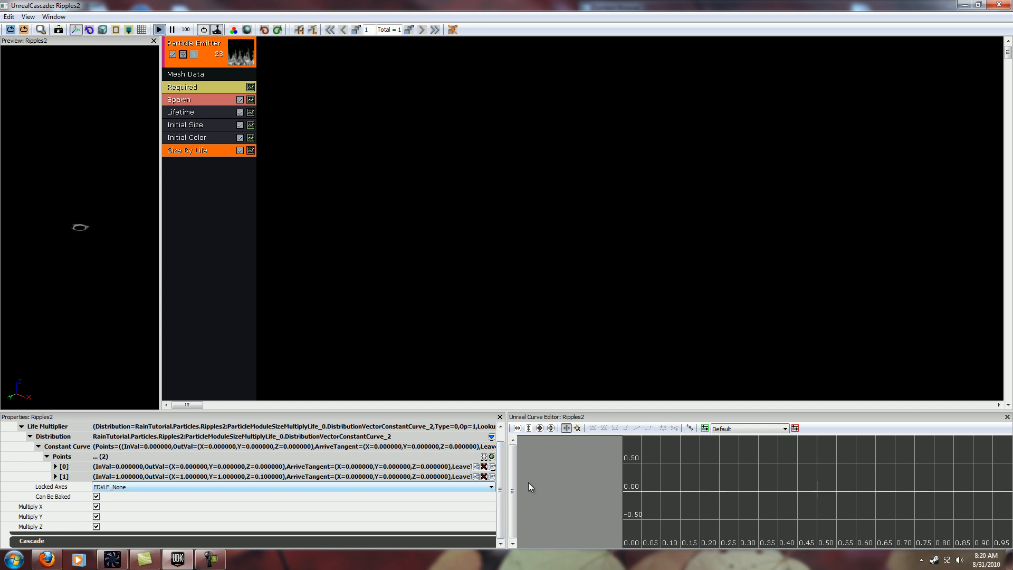
mouse_move(492, 477)
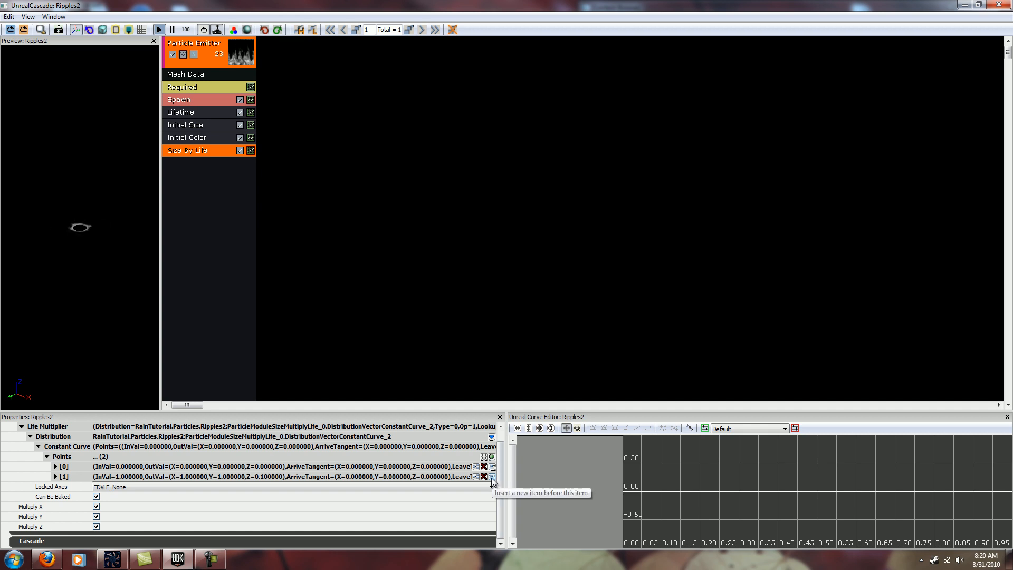
- Insert a middle Size By Life point at In Val 0.5 with Out Val X and Y of 1
left_click(492, 476)
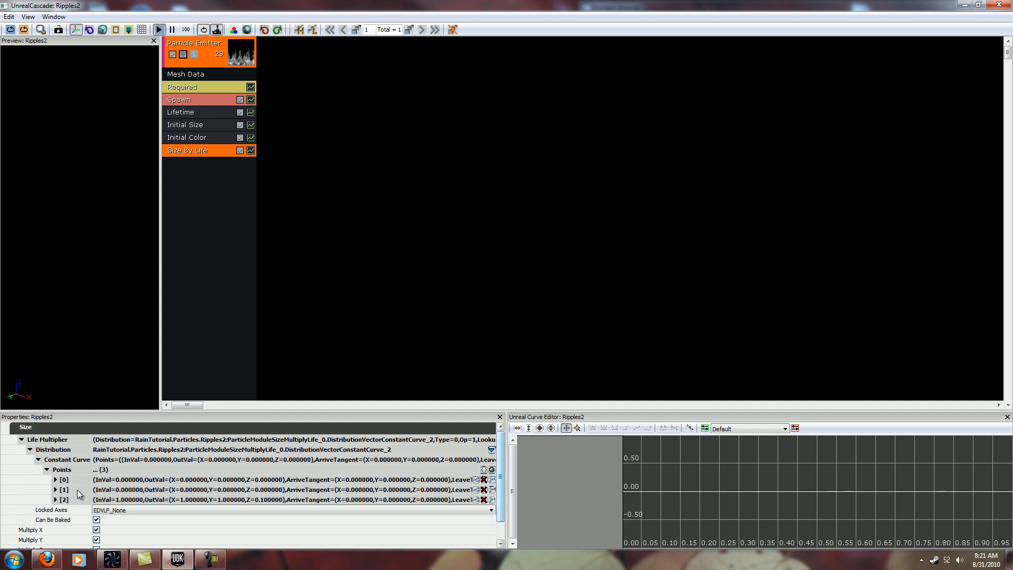
left_click(54, 489)
type("0.500000")
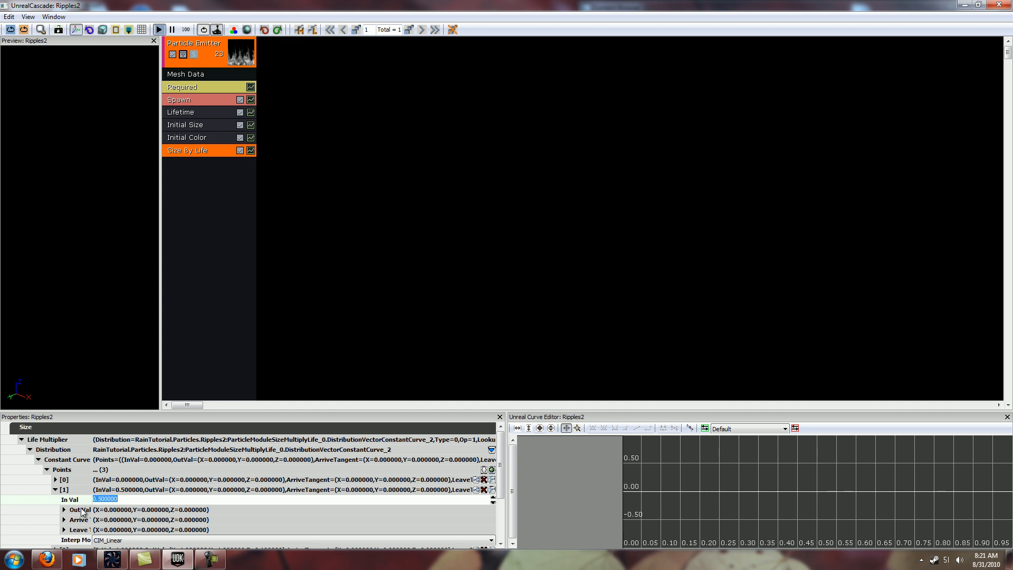
left_click(63, 509)
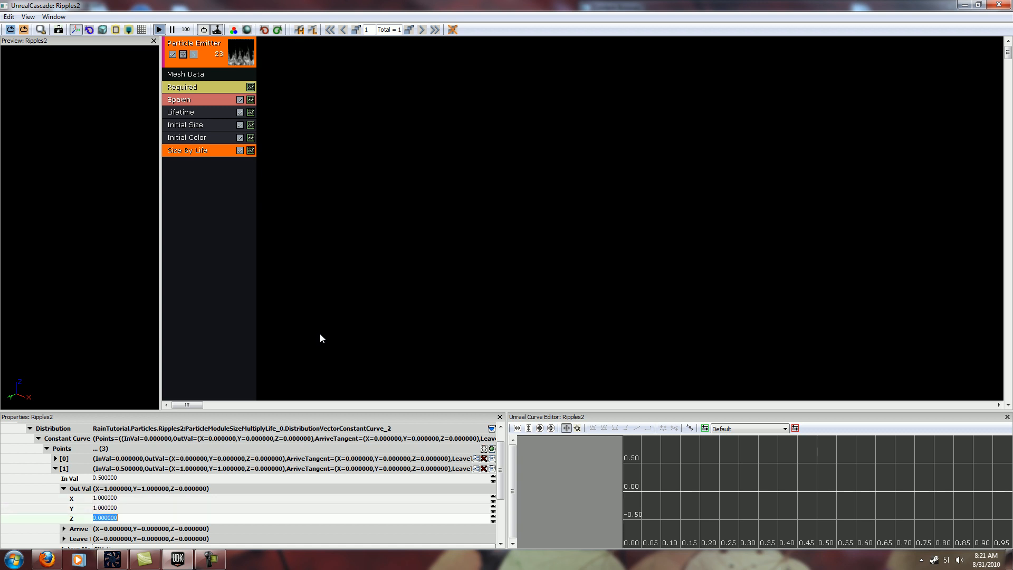
type("1.000000")
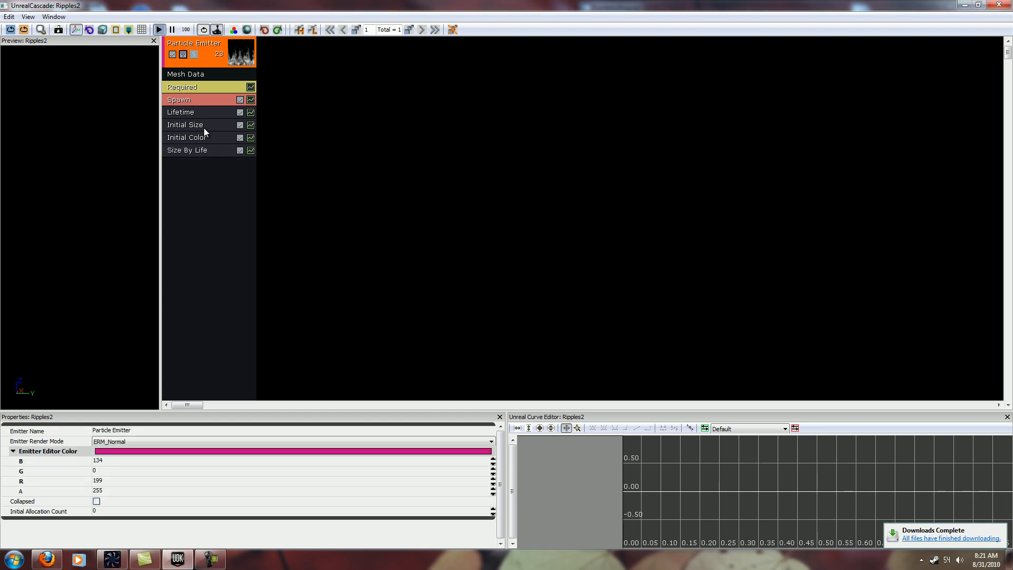
- Select the Lifetime module to edit its minimum lifetime value of 0.35
left_click(181, 112)
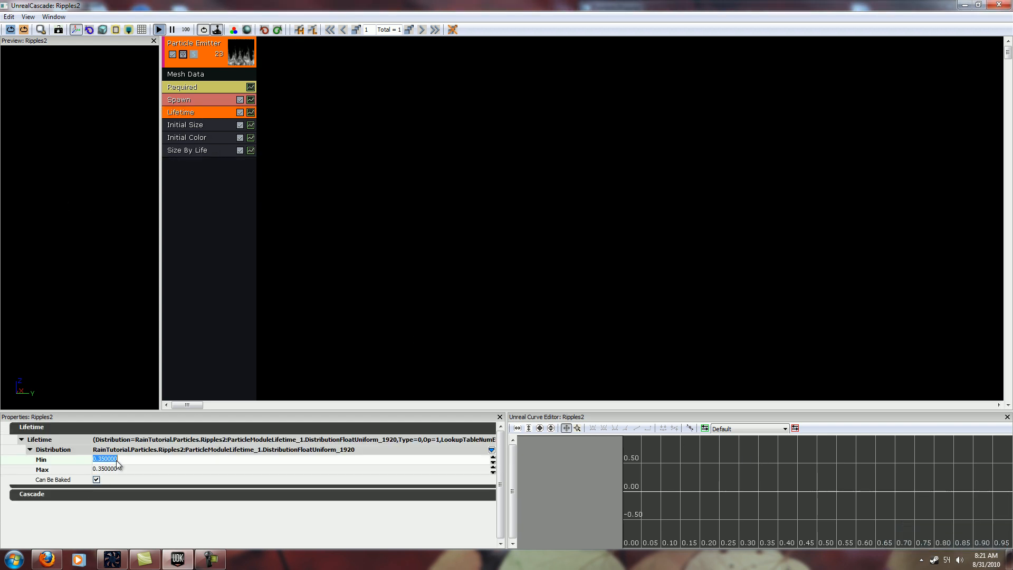
mouse_move(334, 283)
type("0.250000")
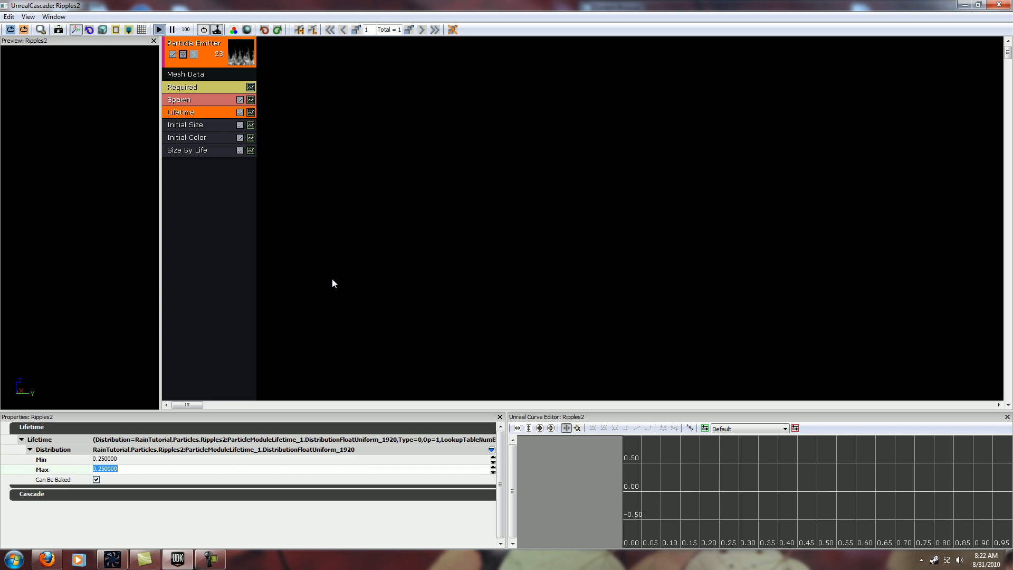
mouse_move(190, 265)
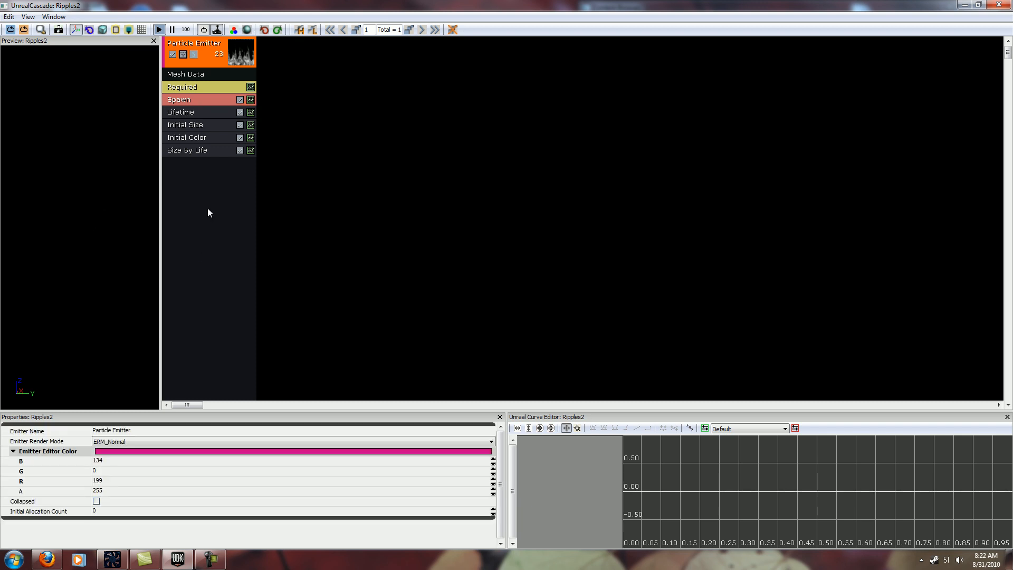
mouse_move(211, 190)
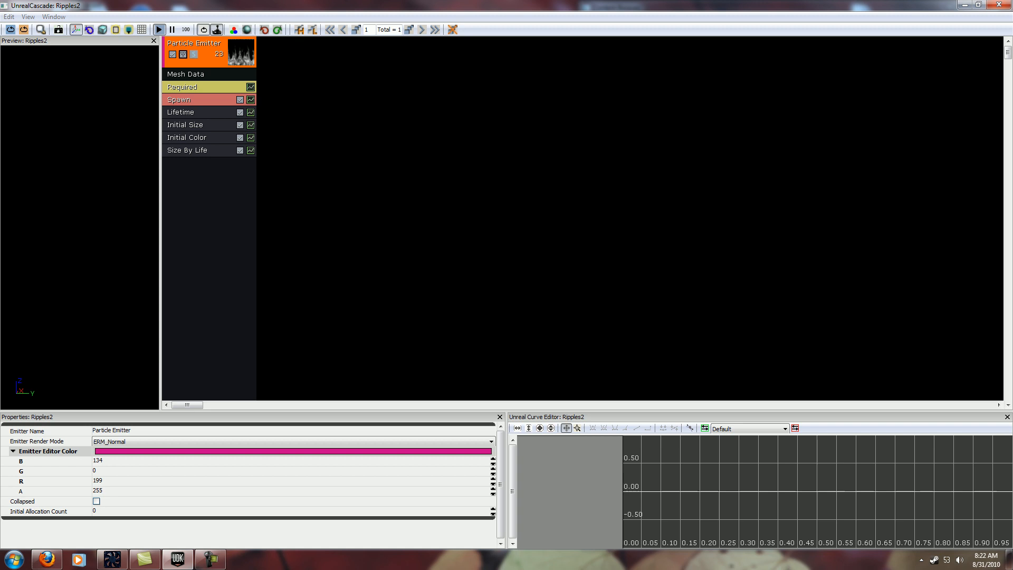
mouse_move(328, 201)
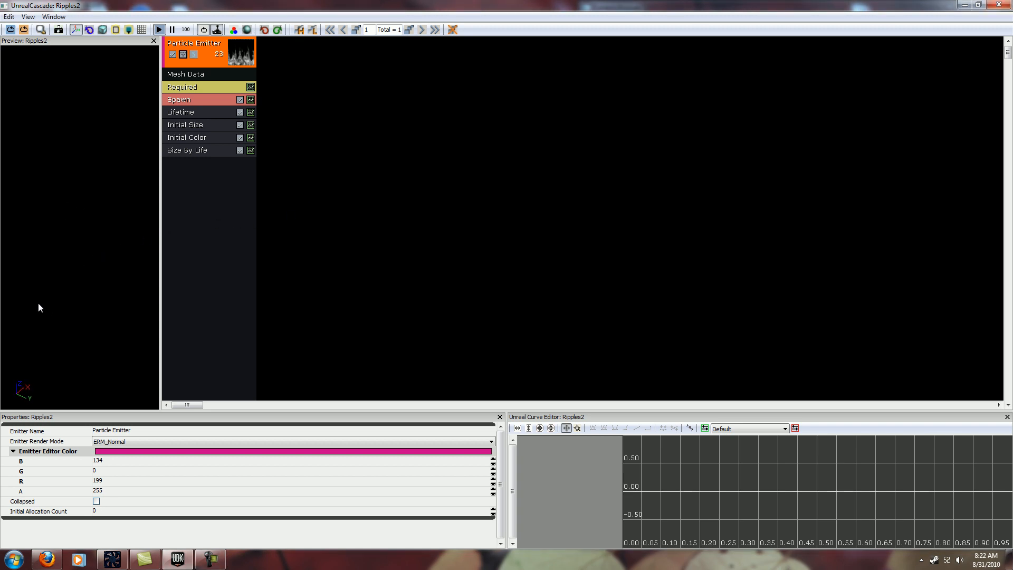
mouse_move(198, 188)
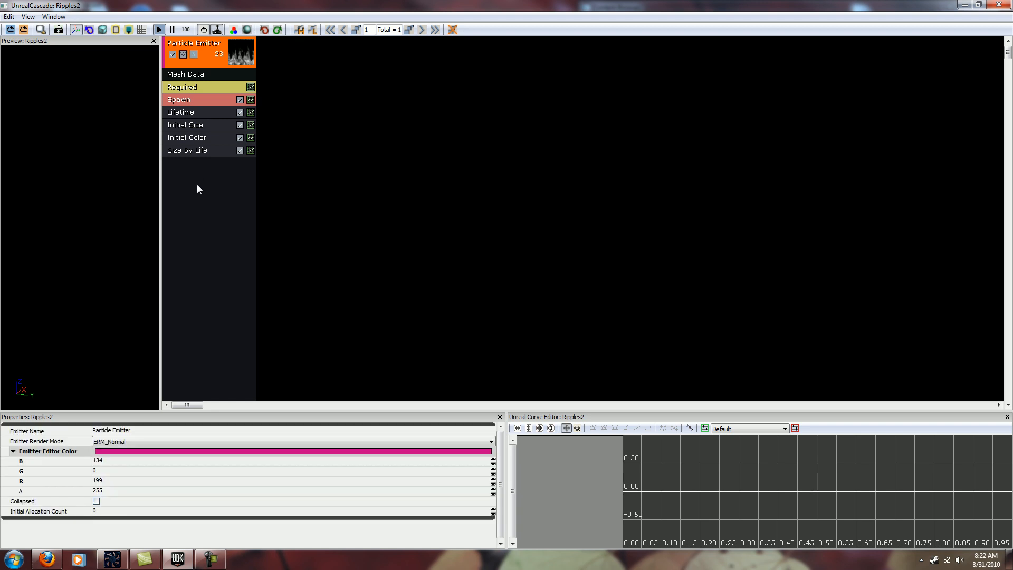
- Add an Initial Location module spanning -128 to 128 on X and Y
right_click(207, 188)
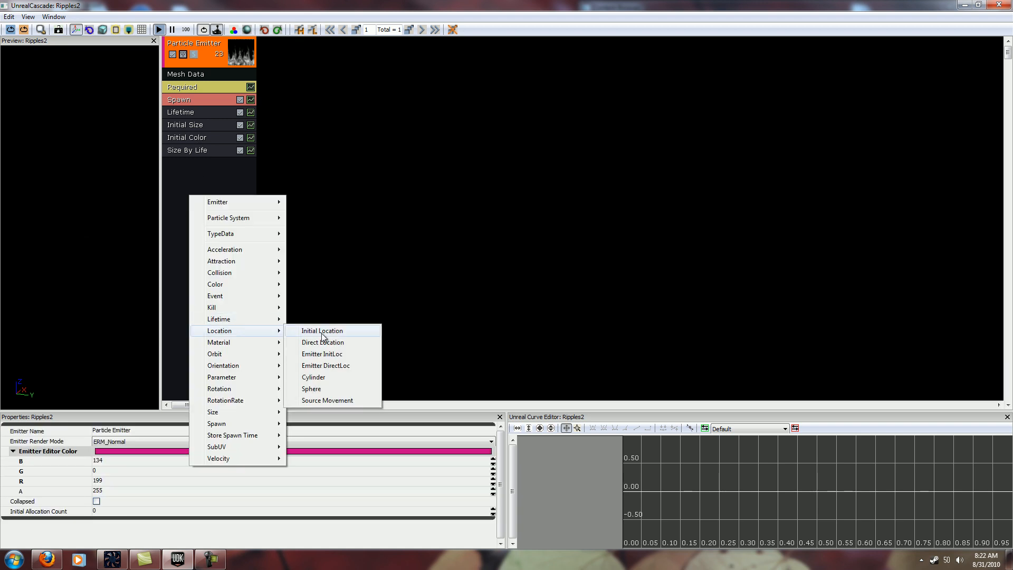
left_click(321, 331)
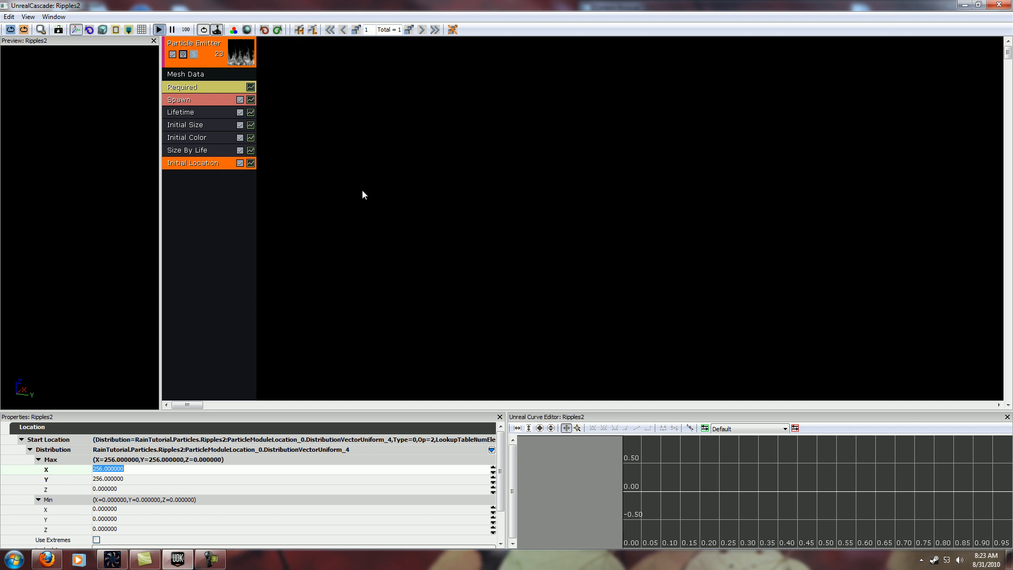
type("128")
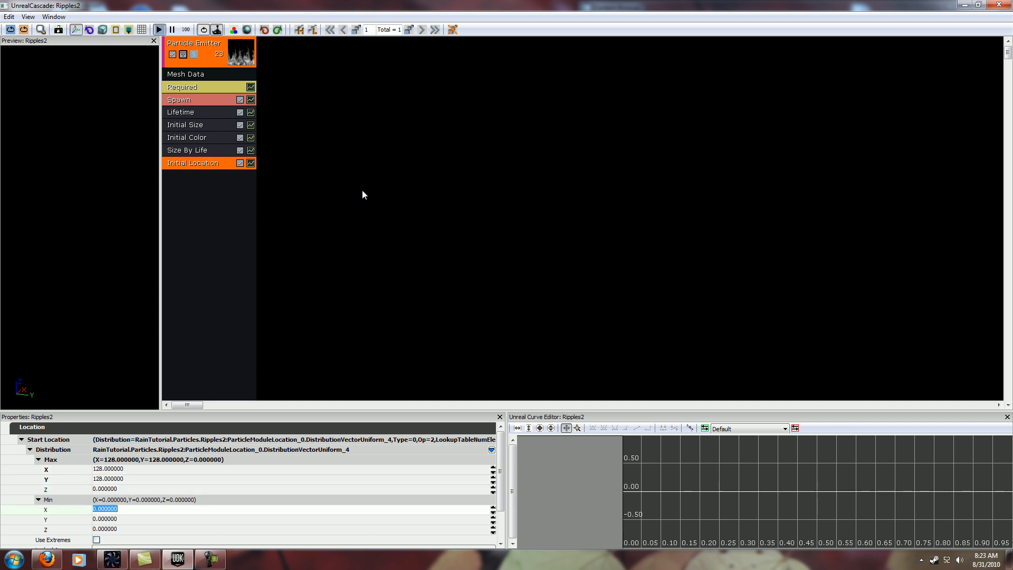
type("-128")
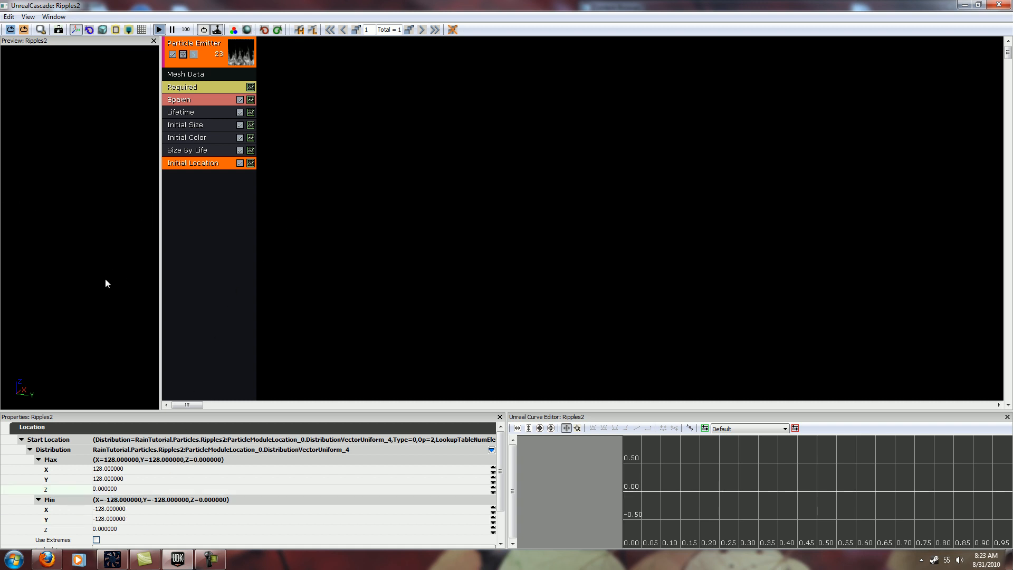
mouse_move(105, 228)
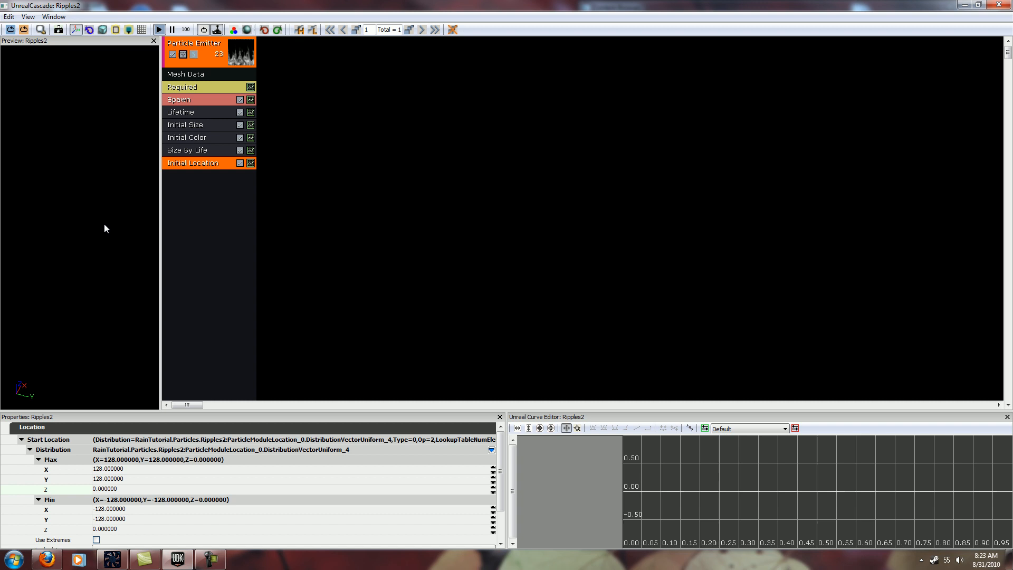
mouse_move(72, 243)
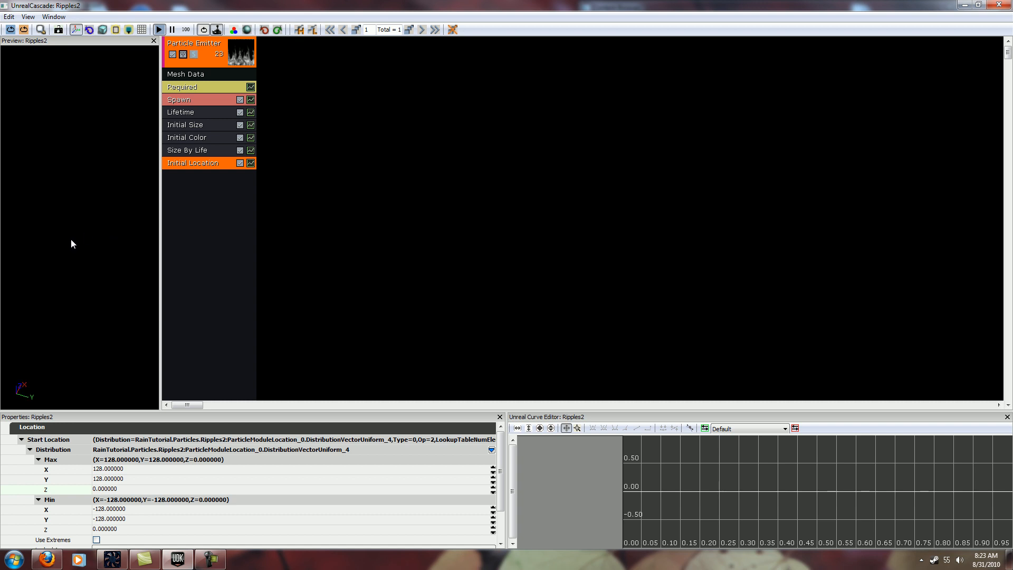
left_click(179, 99)
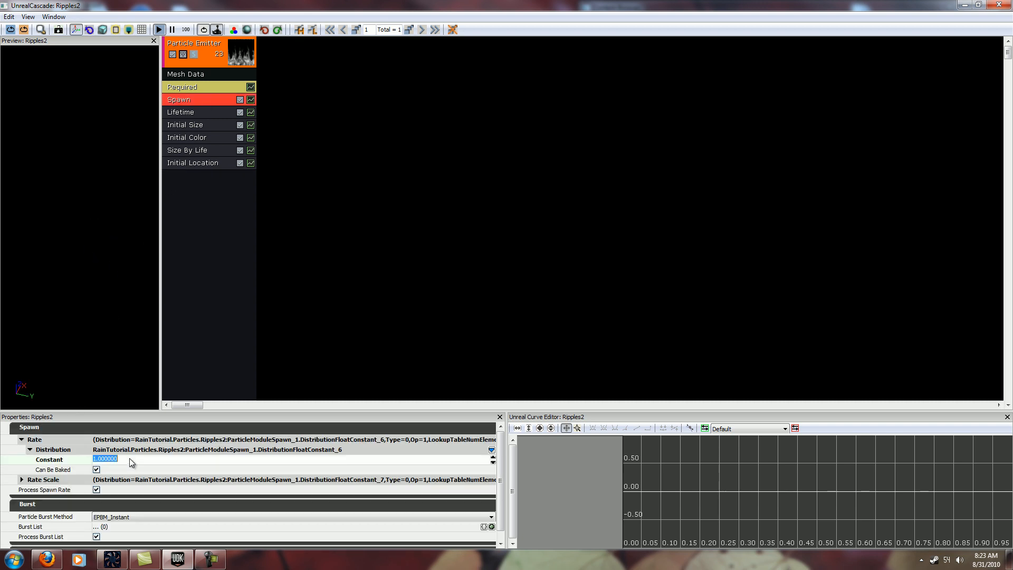
mouse_move(380, 213)
type("20.000000")
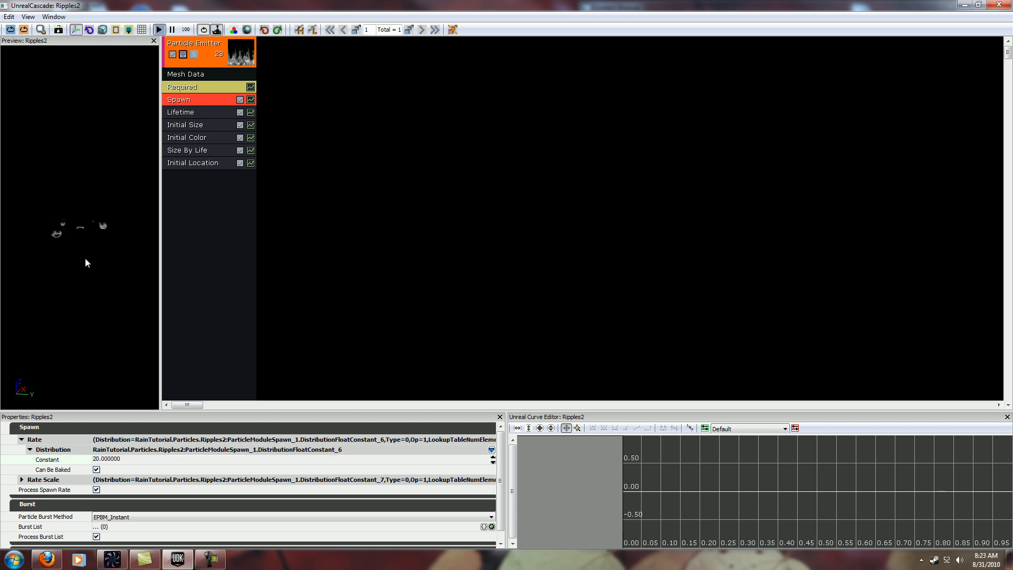
mouse_move(372, 148)
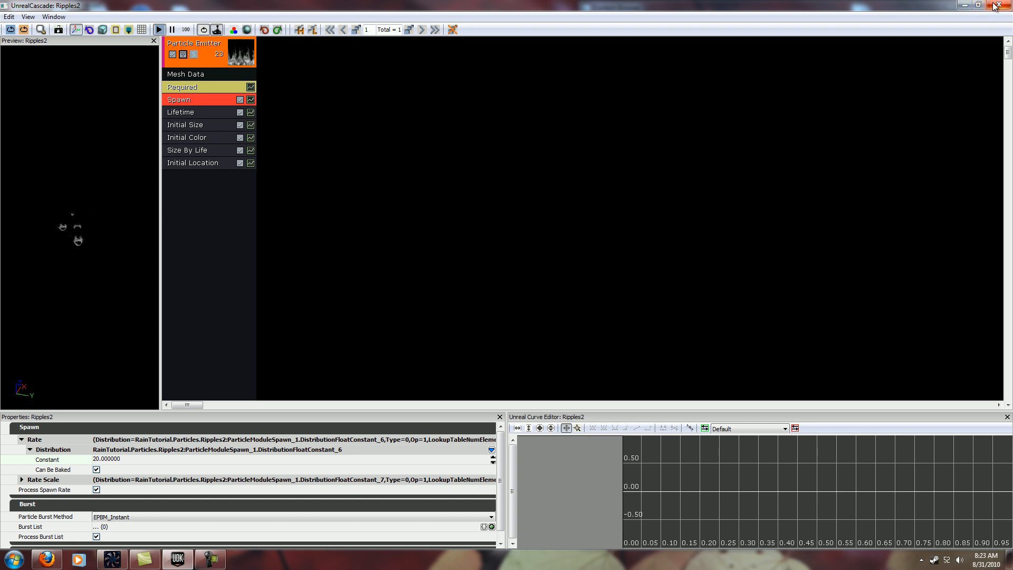
mouse_move(1003, 7)
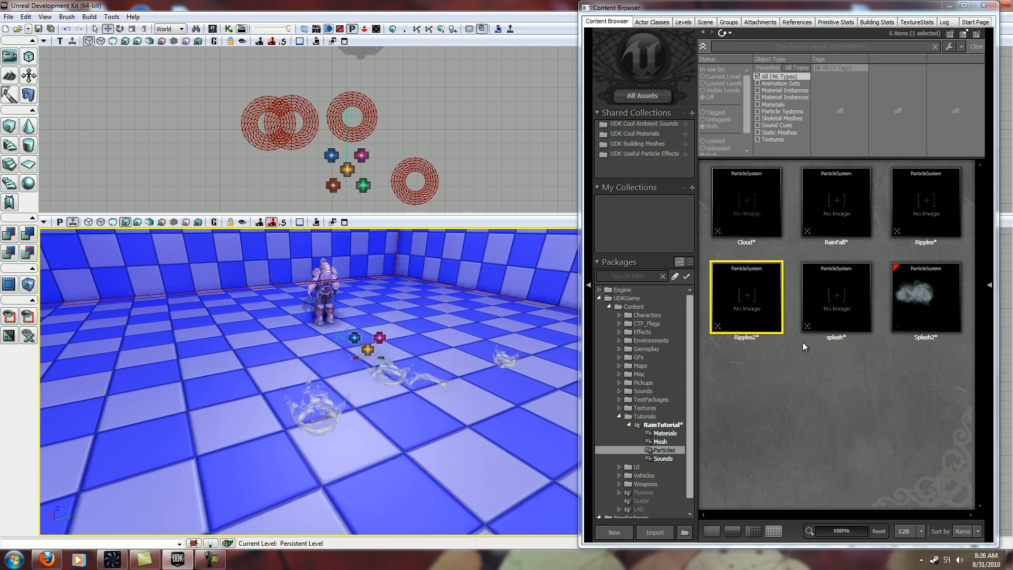
- Open Ripples2 in Cascade, check its emitter, then reopen it for editing
double_click(746, 296)
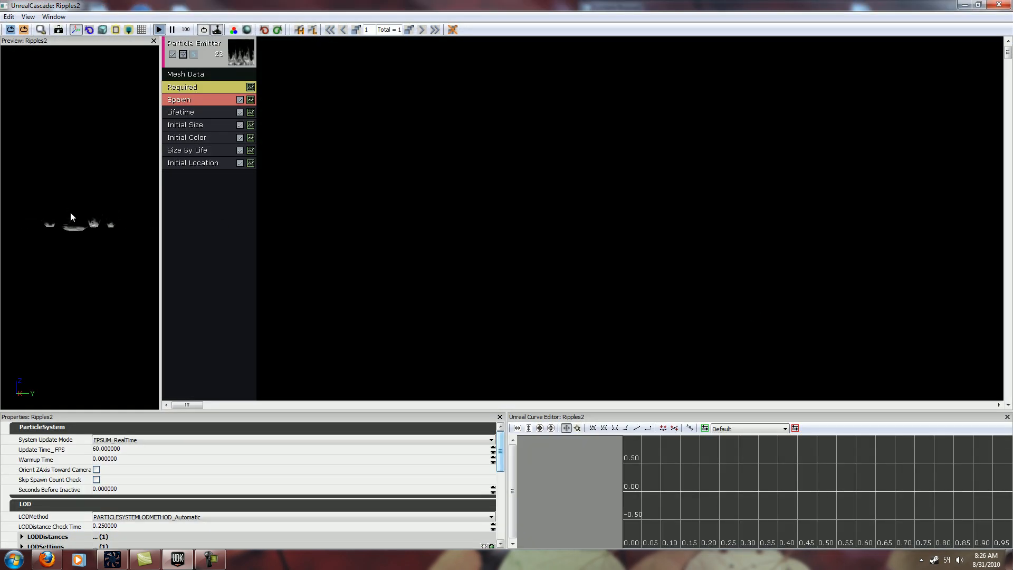
left_click(187, 124)
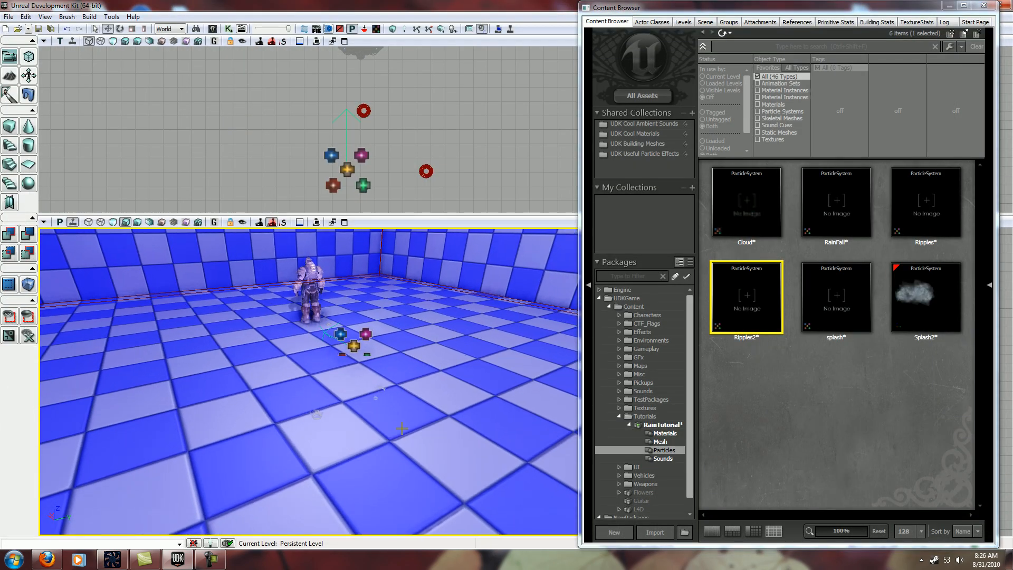
double_click(746, 297)
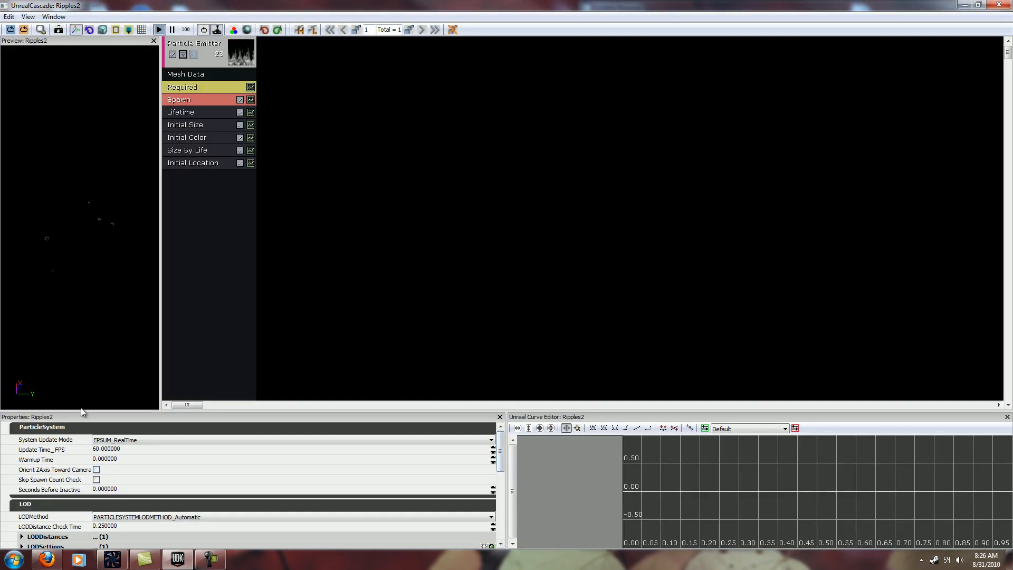
mouse_move(202, 114)
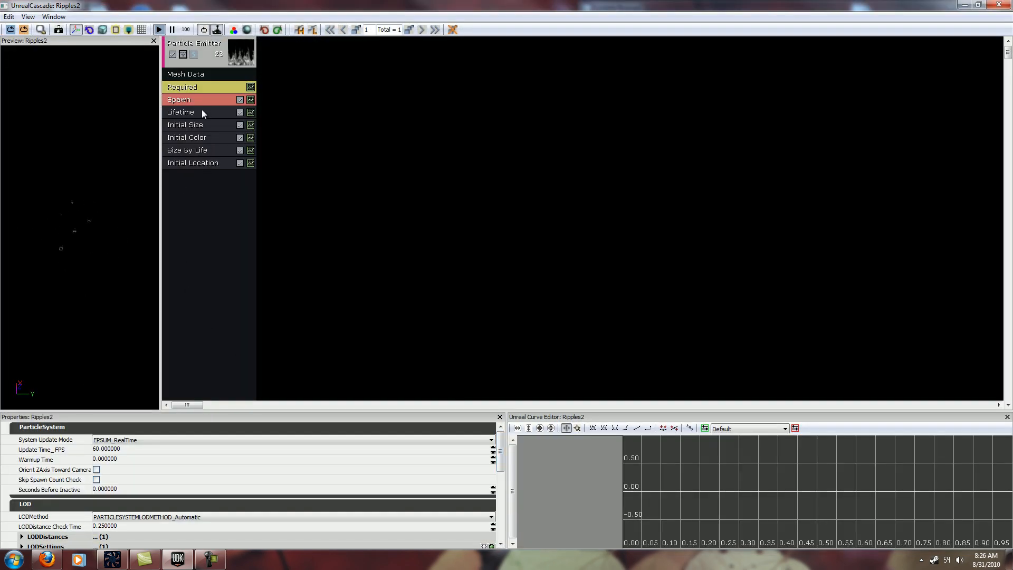
- Set Ripples2's Initial Size Start Size Max and Min to 0.1 on X, Y and Z
left_click(186, 150)
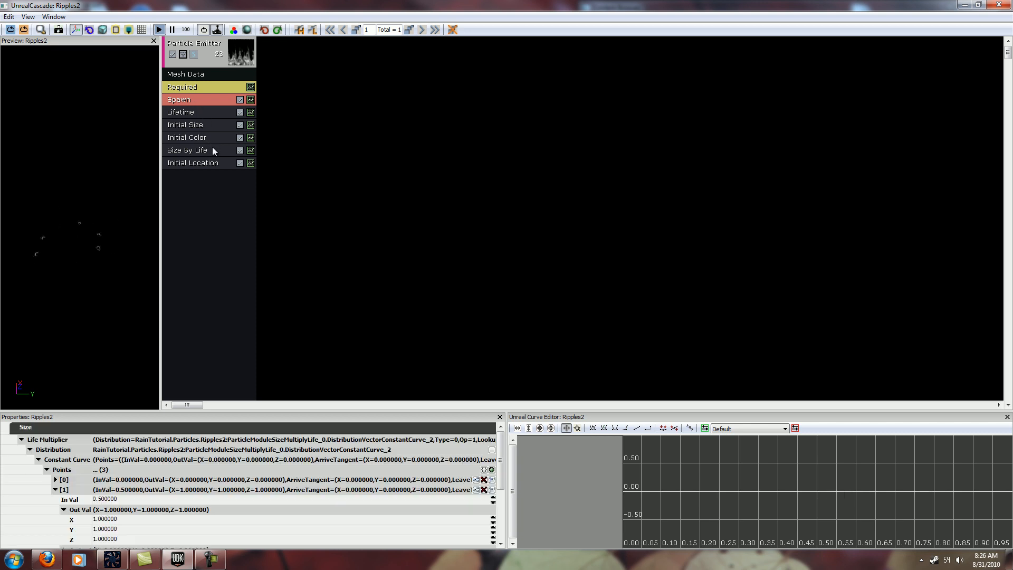
left_click(193, 150)
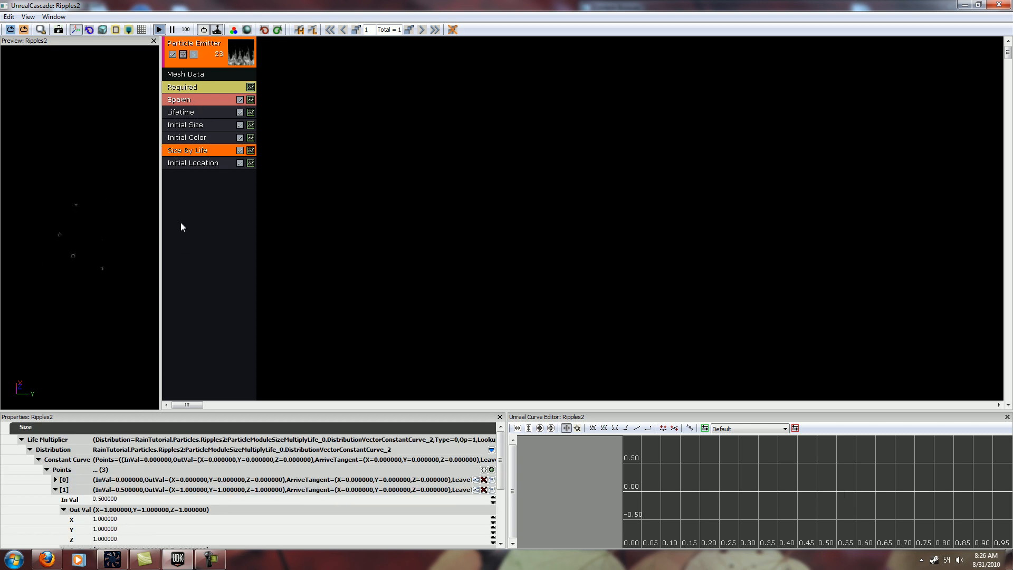
left_click(187, 124)
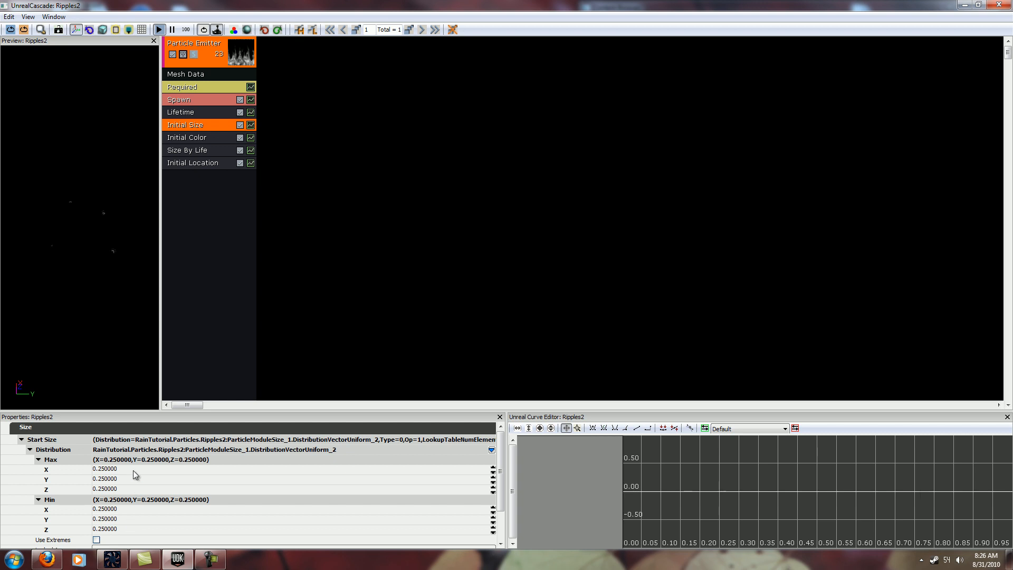
double_click(104, 469)
type("0.100000")
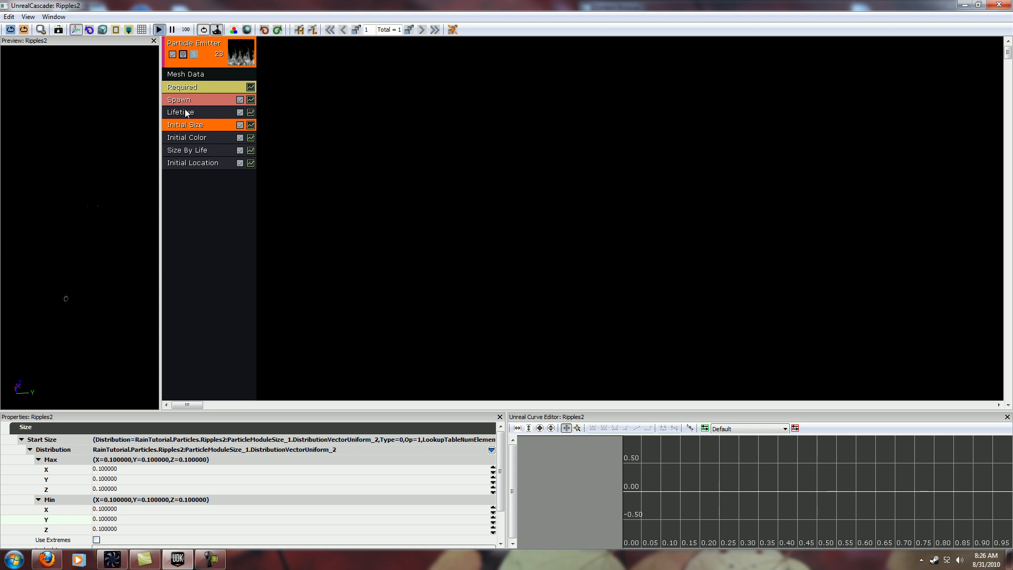
left_click(194, 99)
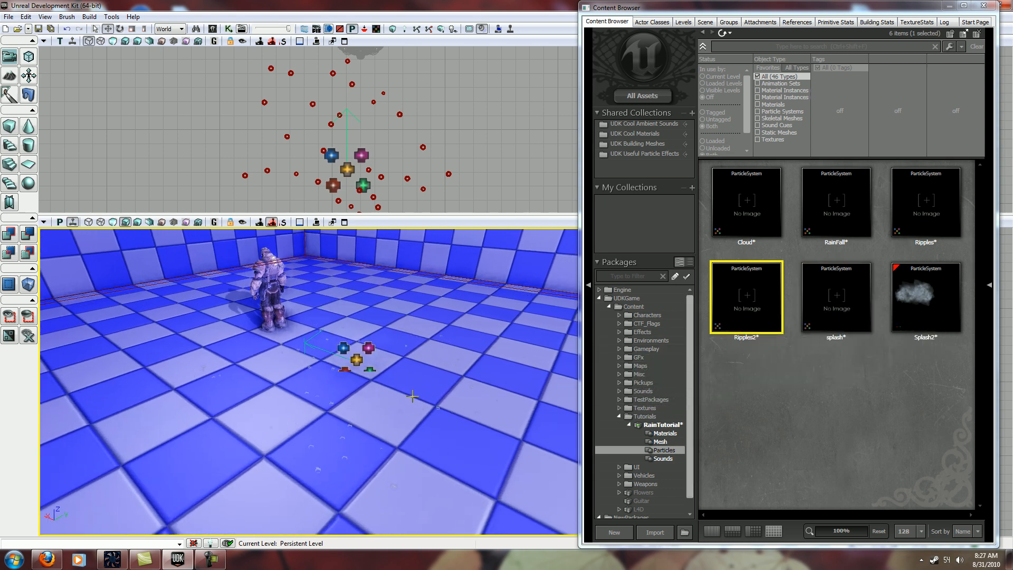
mouse_move(725, 315)
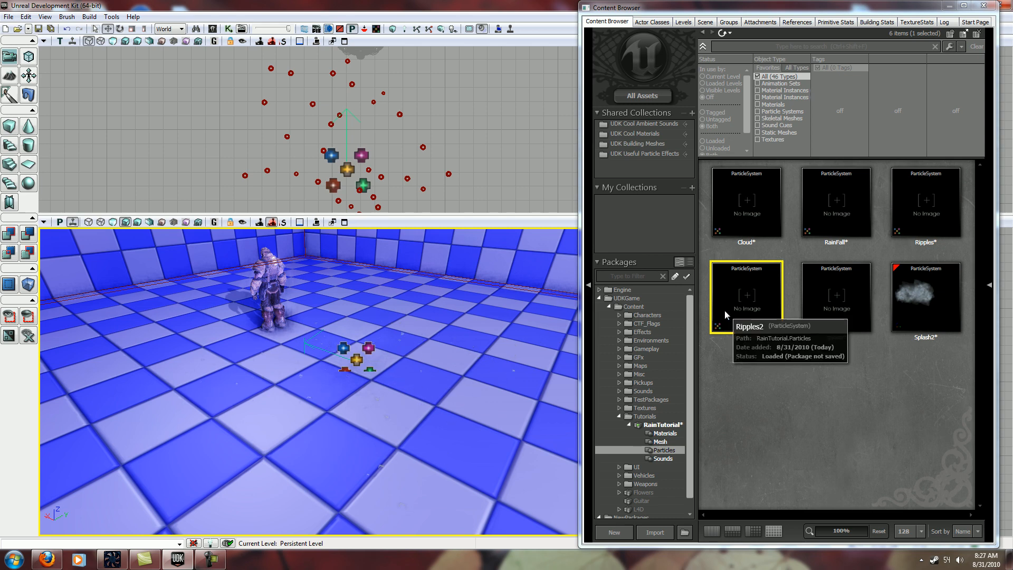
- Reopen Ripples2 in Cascade and select its Initial Size module
double_click(745, 296)
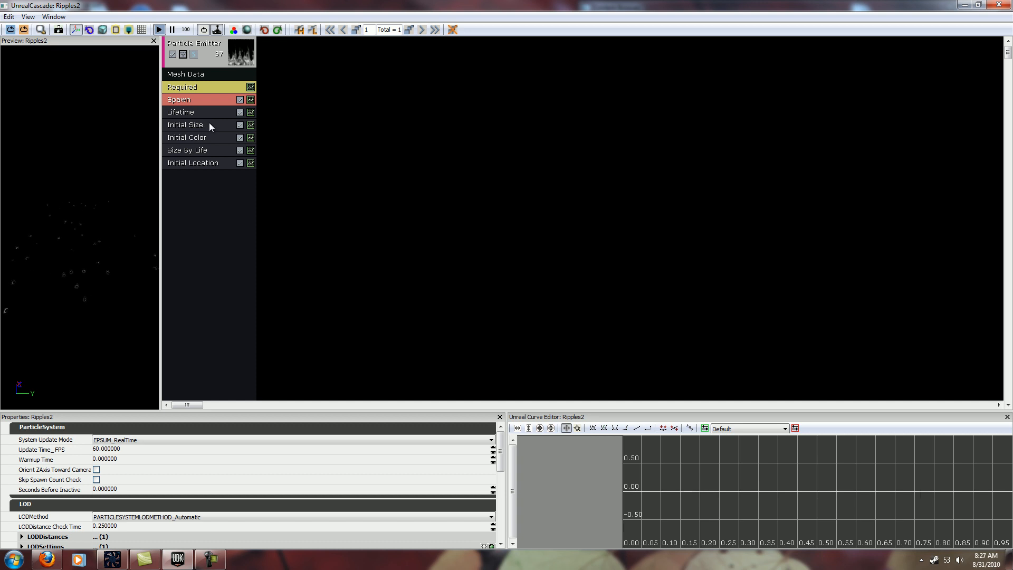
left_click(185, 124)
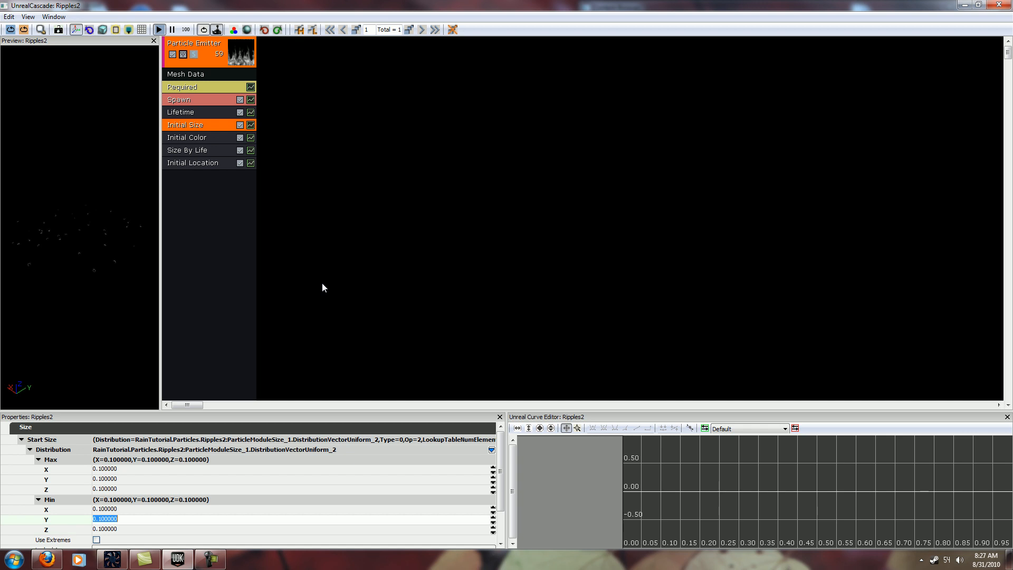
- Delete the Emitter_1 actor and select the Ripples particle system in the Content Browser
left_click(190, 100)
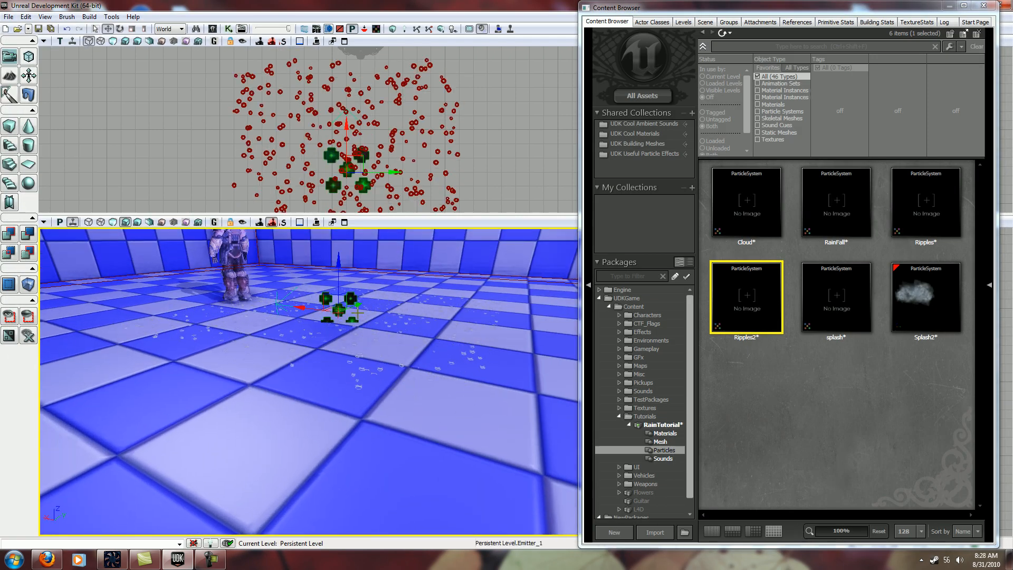
left_click(925, 202)
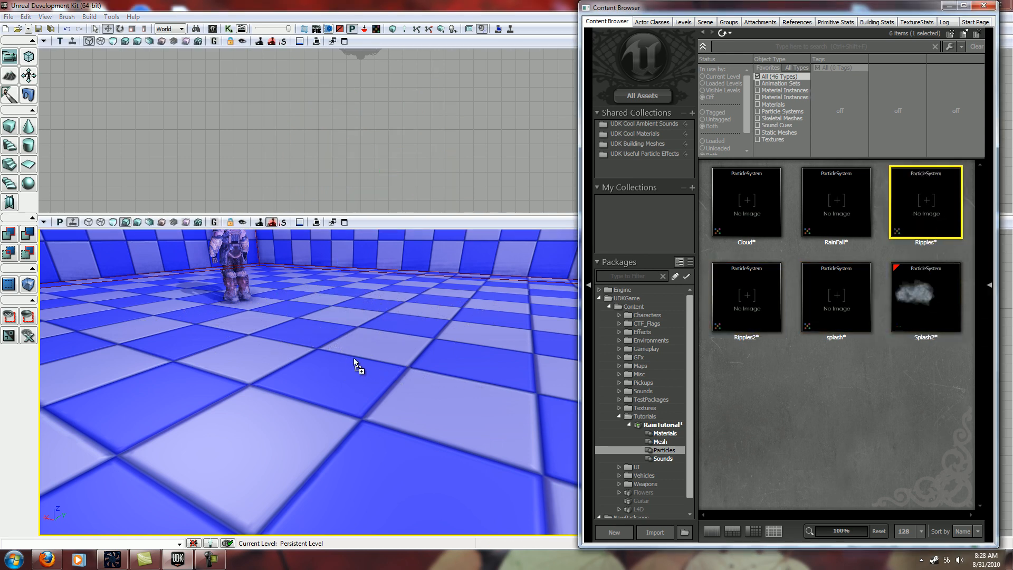